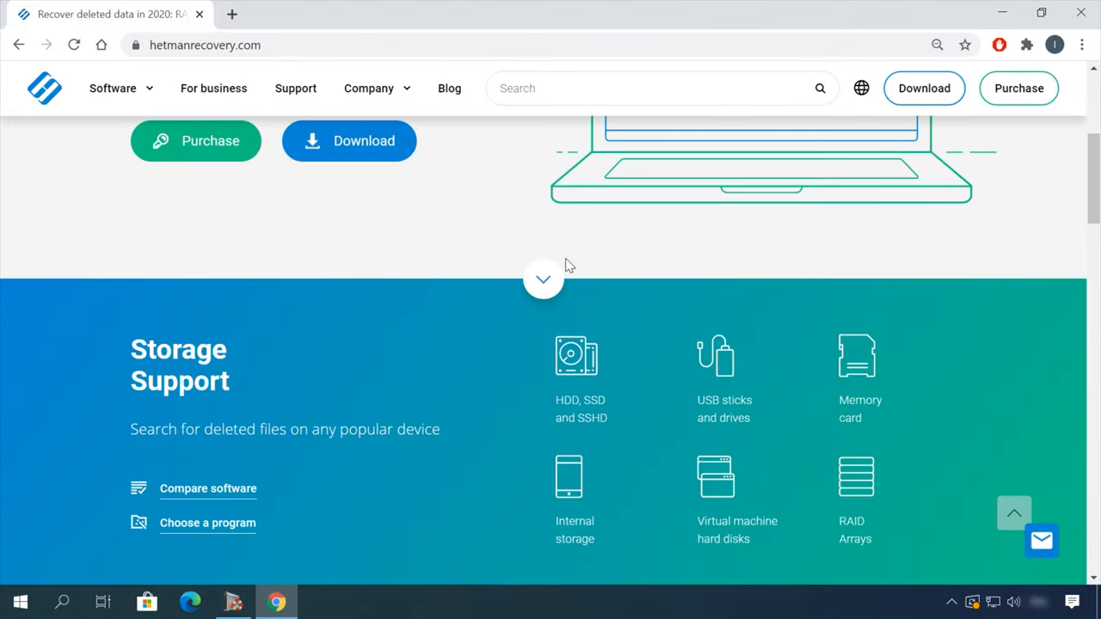
Download the free Hetman Partition Recovery 3.1 installation file from its download page
{"action": "scroll", "scroll_direction": "down", "scroll_amount": 3}
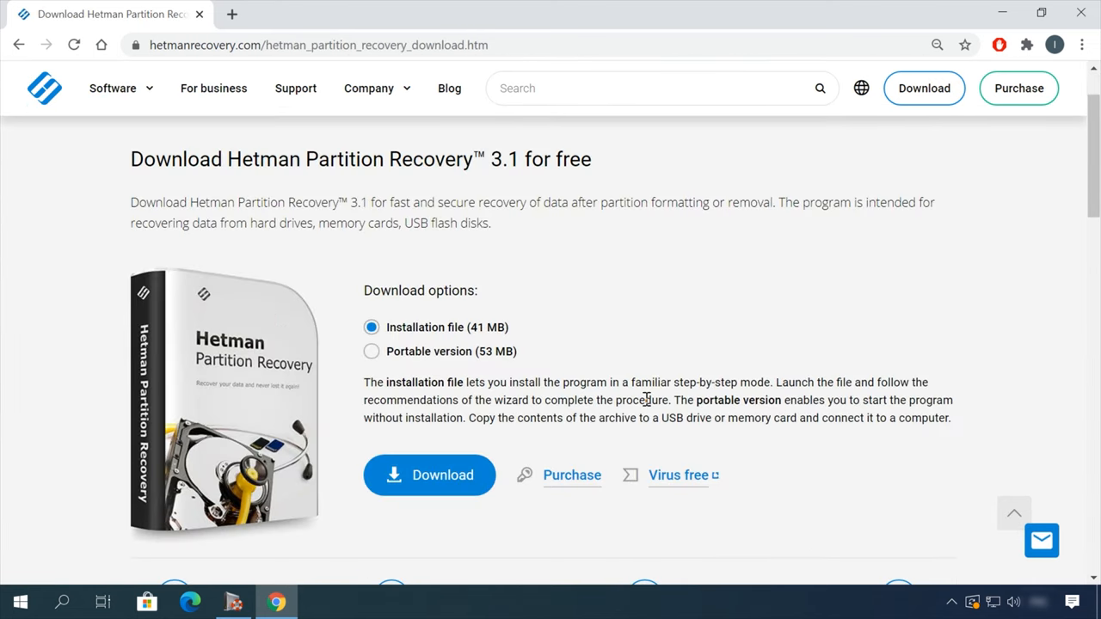
{"action": "left_click", "coordinate": [429, 475]}
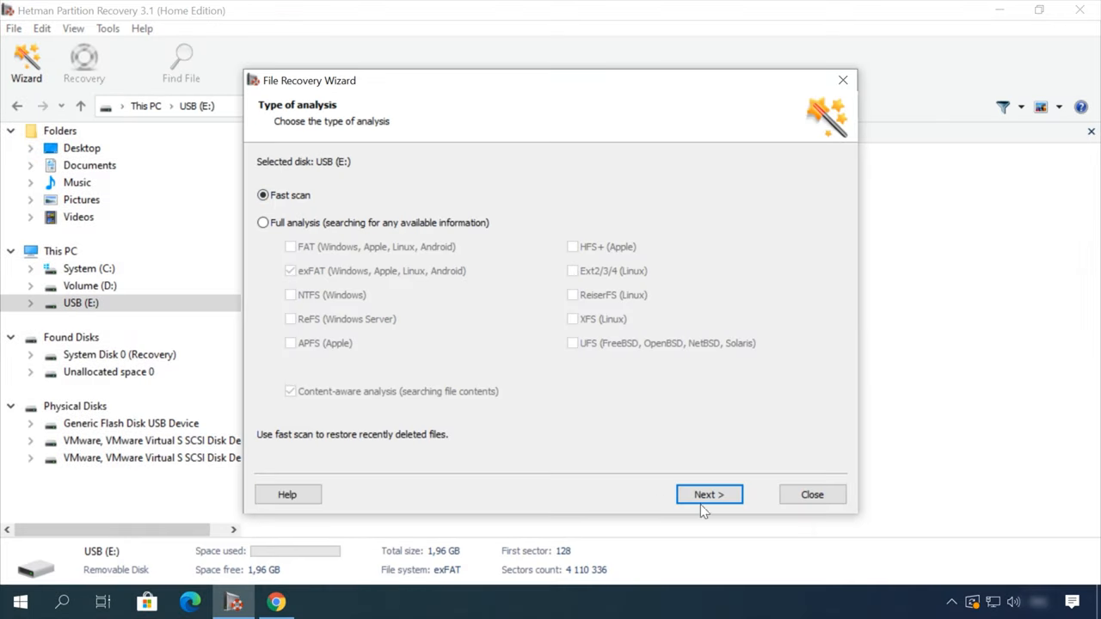
Fast-scan USB (E:), browse deleted videos, preview Earth - 2611.mp4, then finish the wizard
{"action": "left_click", "coordinate": [708, 494]}
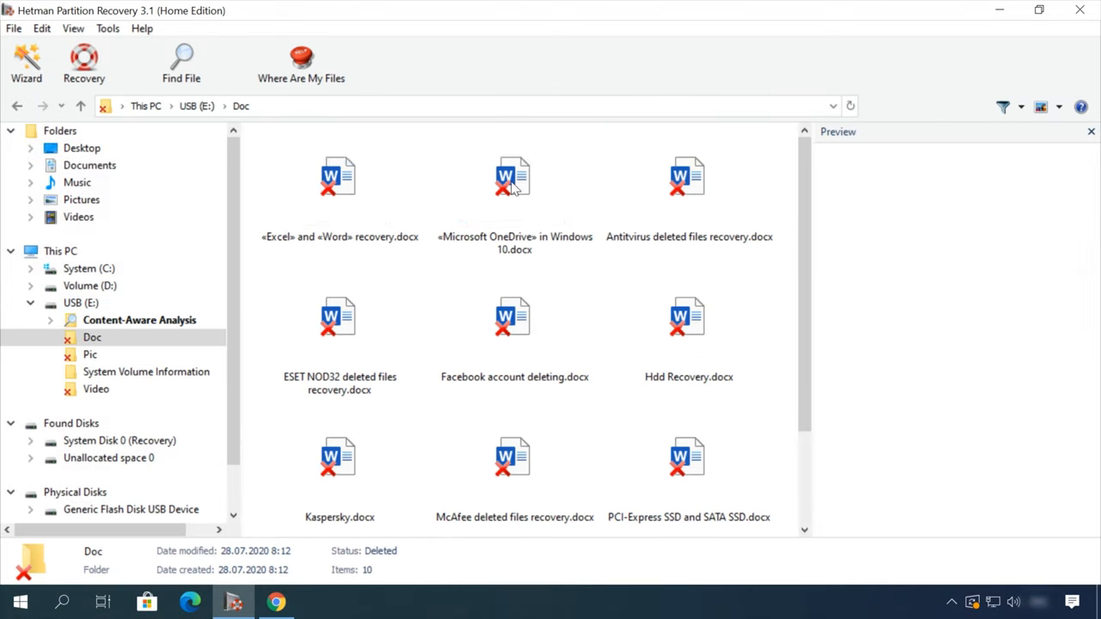
{"action": "left_click", "coordinate": [96, 389]}
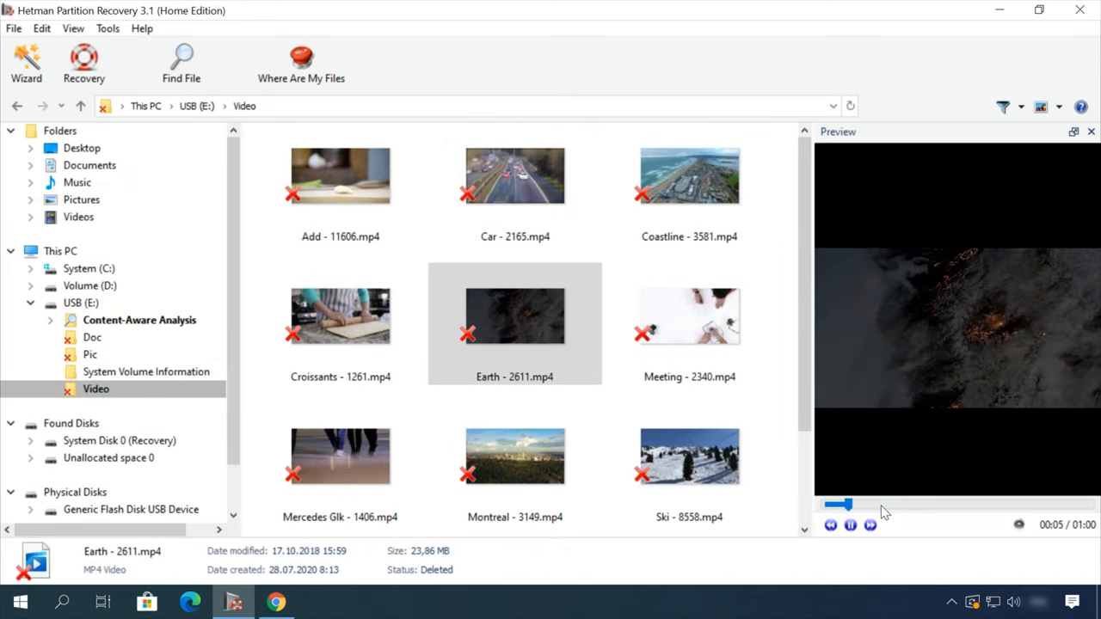
{"action": "left_click_drag", "start_coordinate": [838, 504], "coordinate": [963, 505]}
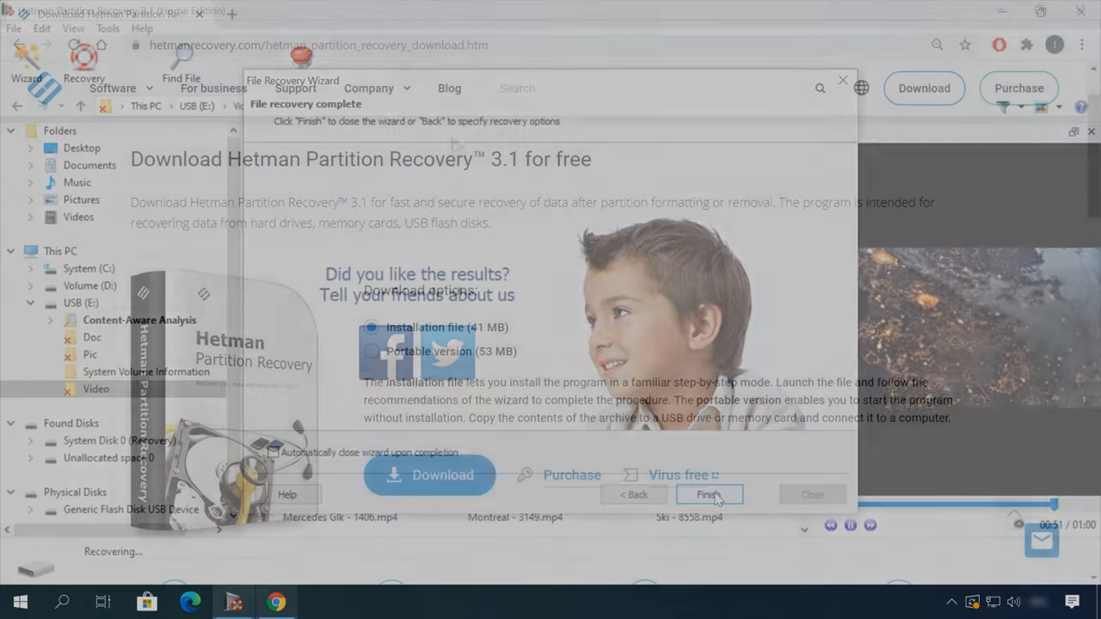
{"action": "left_click", "coordinate": [706, 494]}
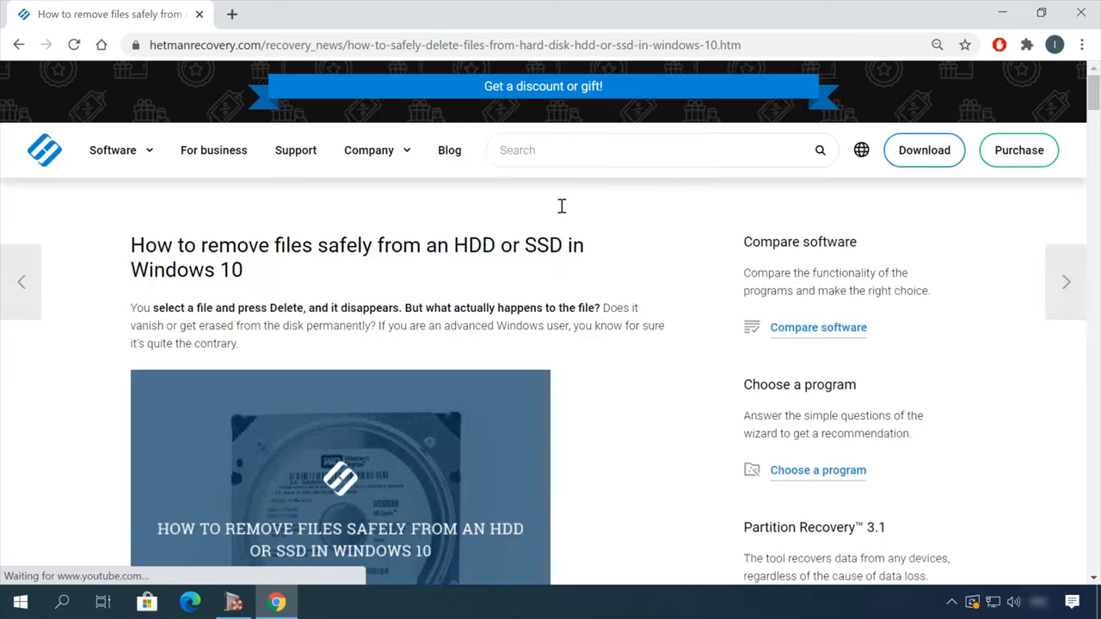
{"action": "scroll", "scroll_direction": "down", "scroll_amount": 3}
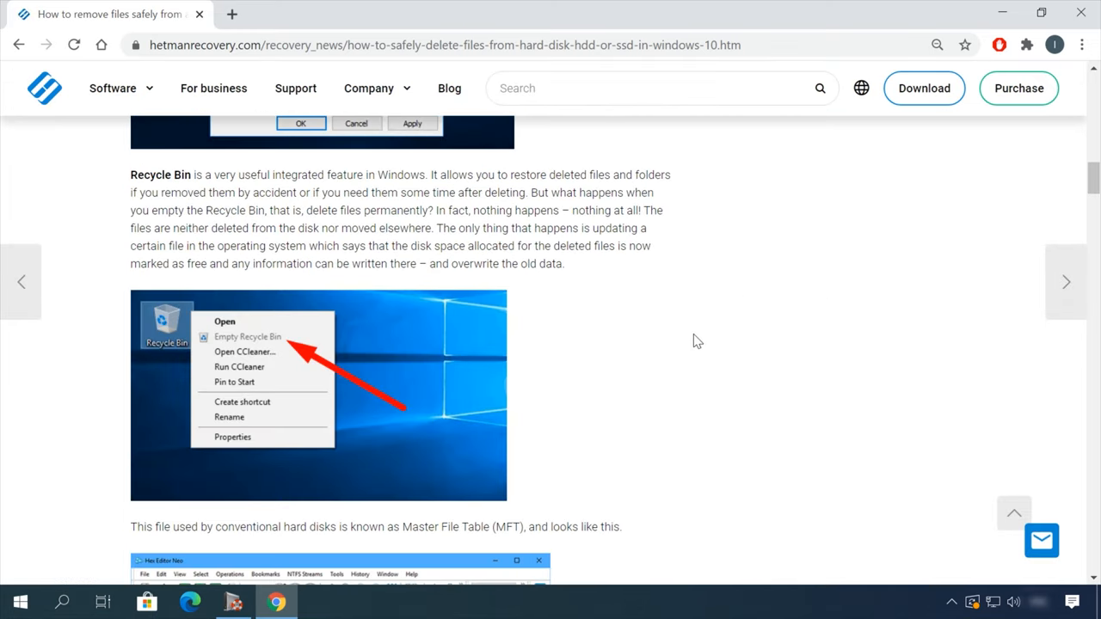
{"action": "scroll", "scroll_direction": "down", "scroll_amount": 3}
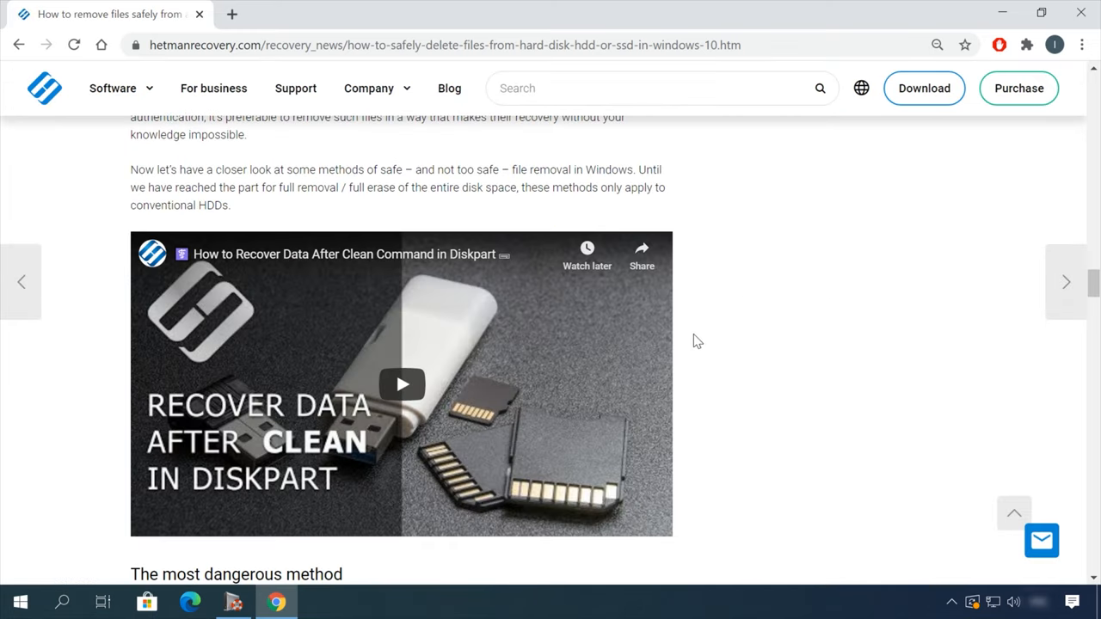
{"action": "type", "text": "Hello"}
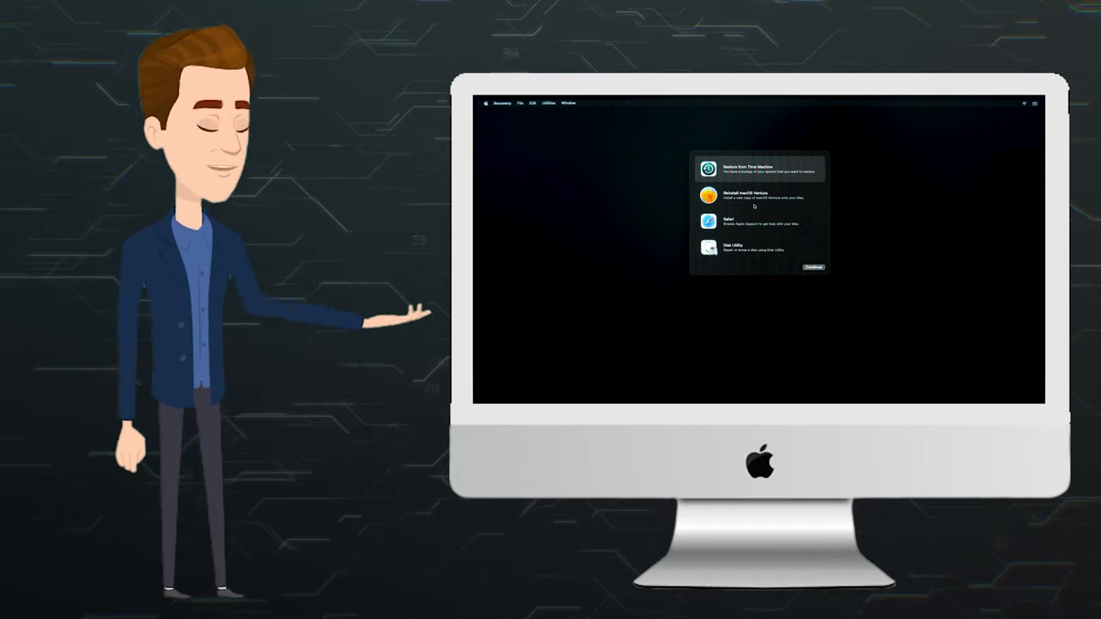
{"action": "left_click", "coordinate": [760, 195]}
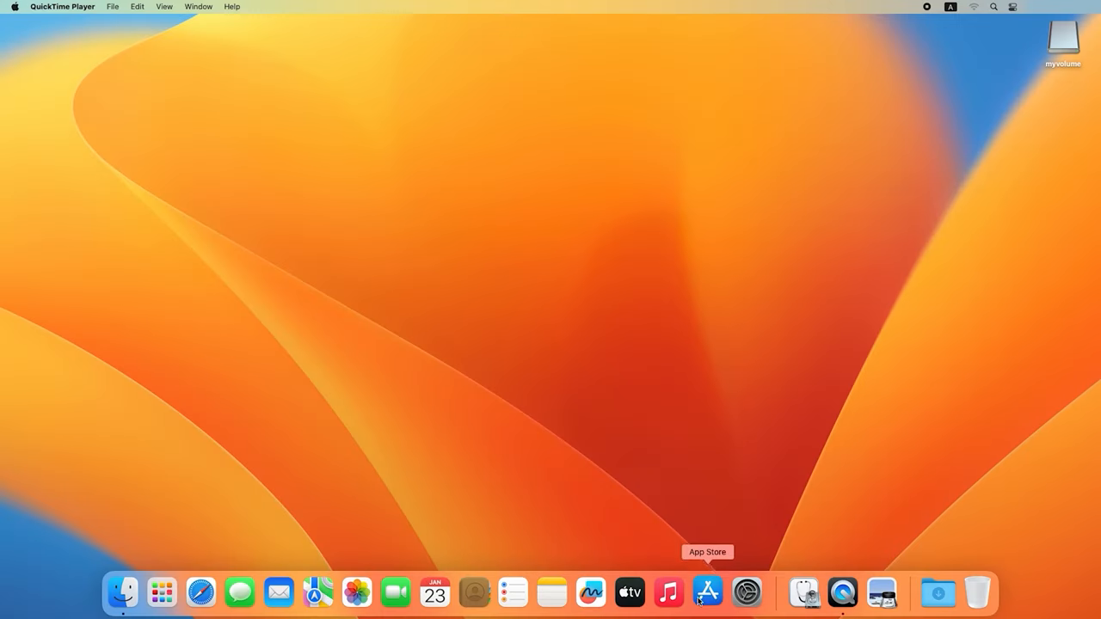
Download macOS Ventura 13.6.4 via an App Store 'ventura' search, then close the installer and store
{"action": "left_click", "coordinate": [706, 592]}
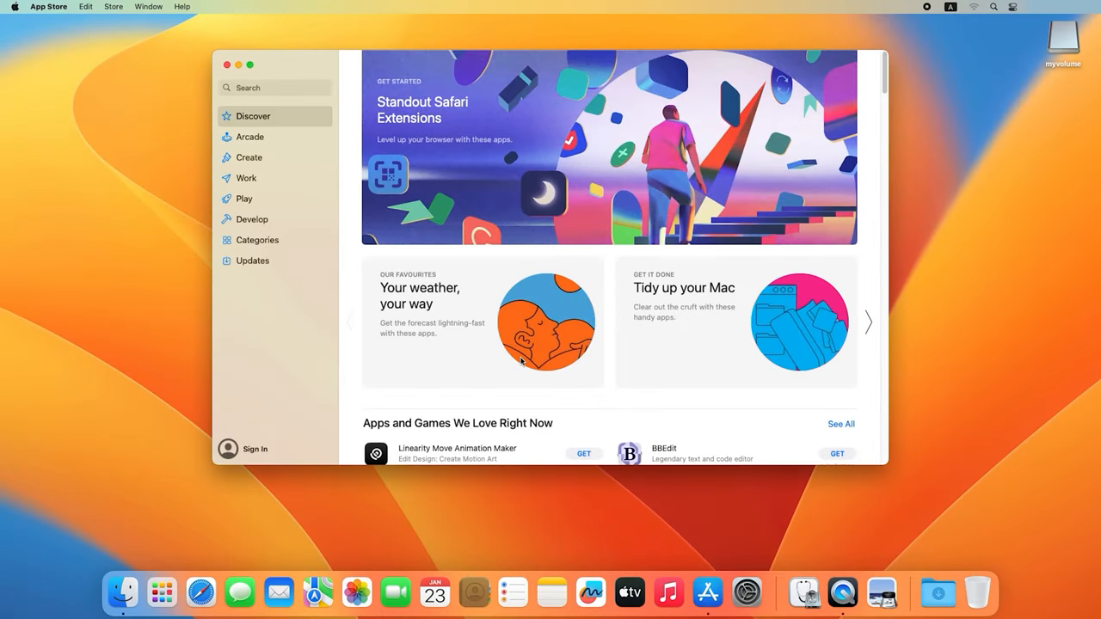
{"action": "type", "text": "ventura"}
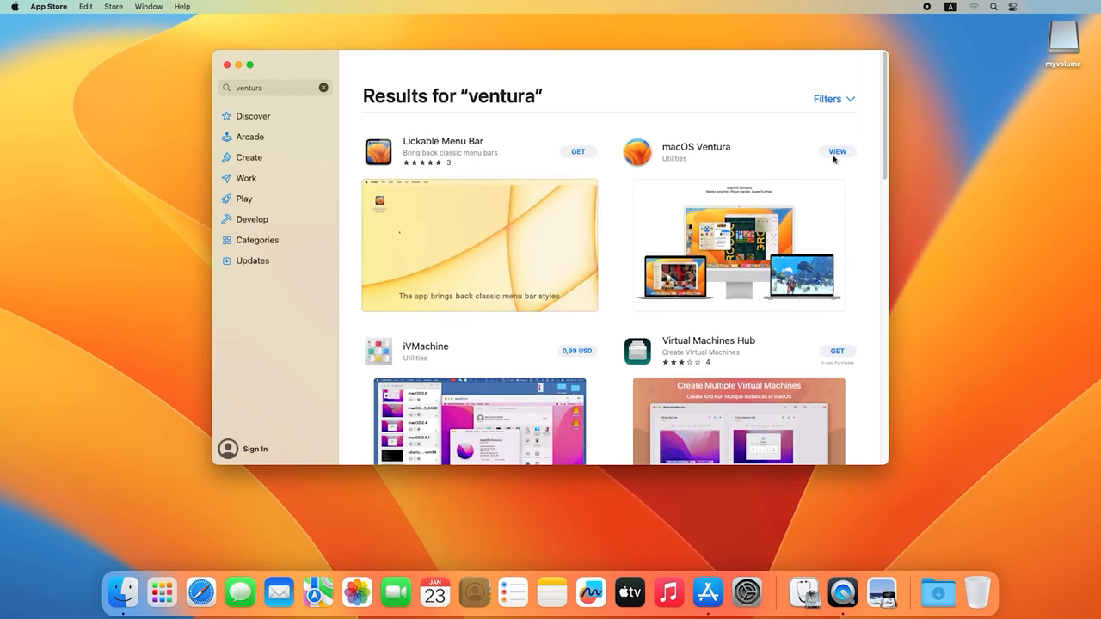
{"action": "left_click", "coordinate": [837, 152]}
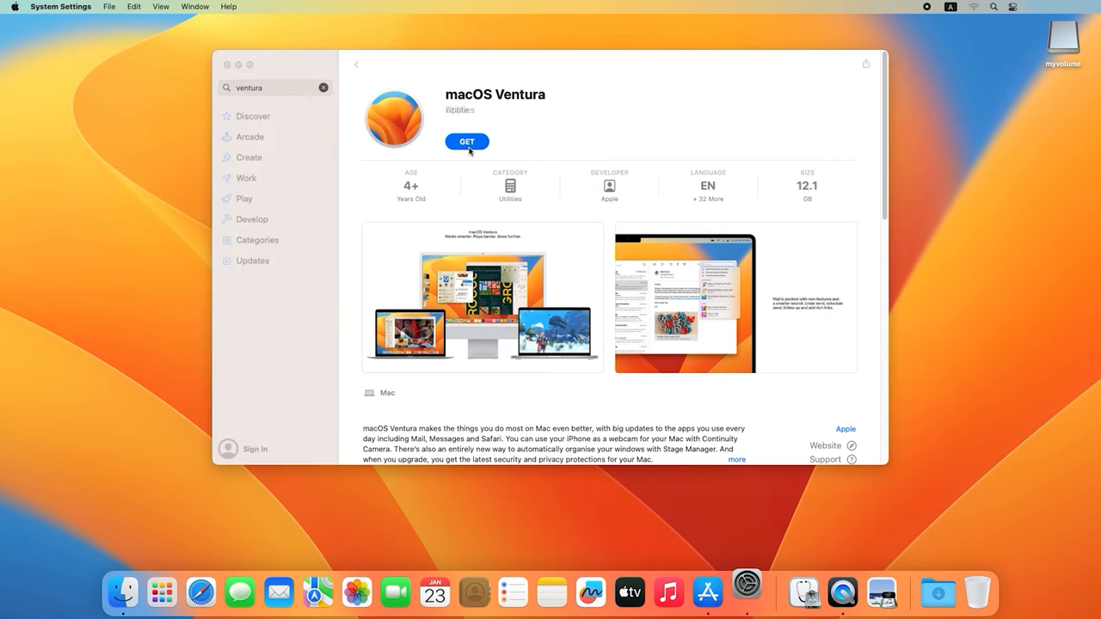
{"action": "left_click", "coordinate": [466, 141]}
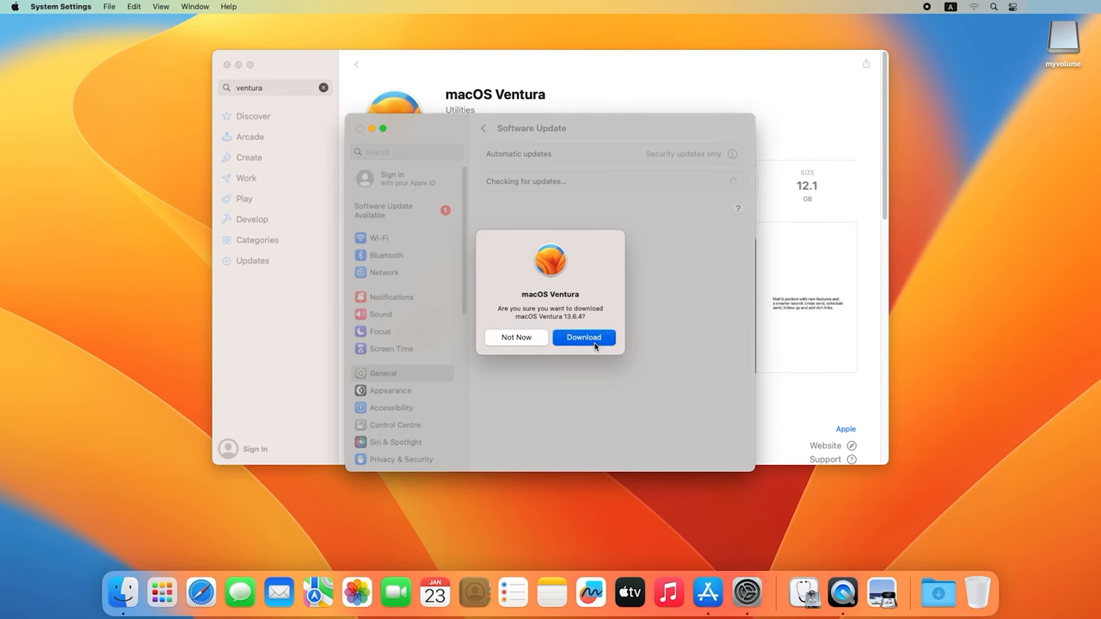
{"action": "left_click", "coordinate": [583, 337]}
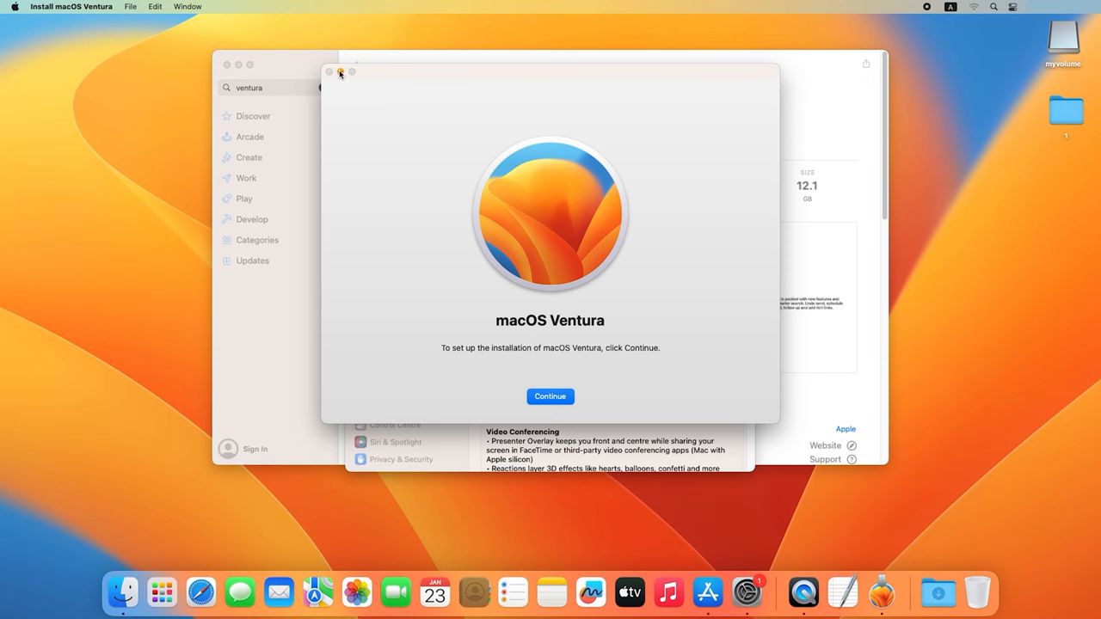
{"action": "left_click", "coordinate": [340, 71]}
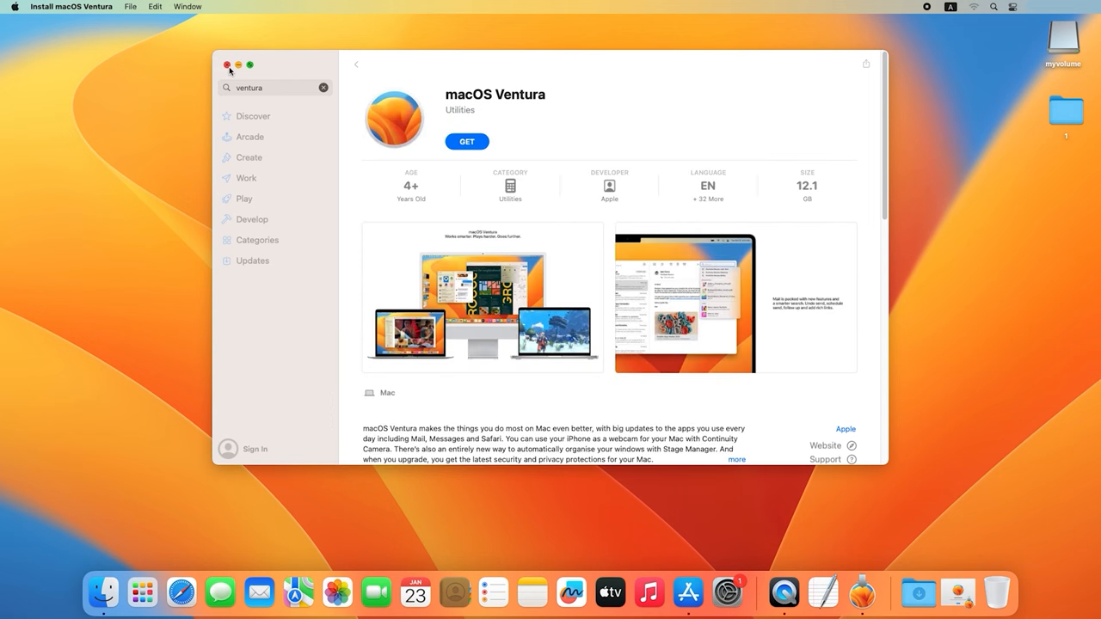
{"action": "left_click", "coordinate": [227, 65]}
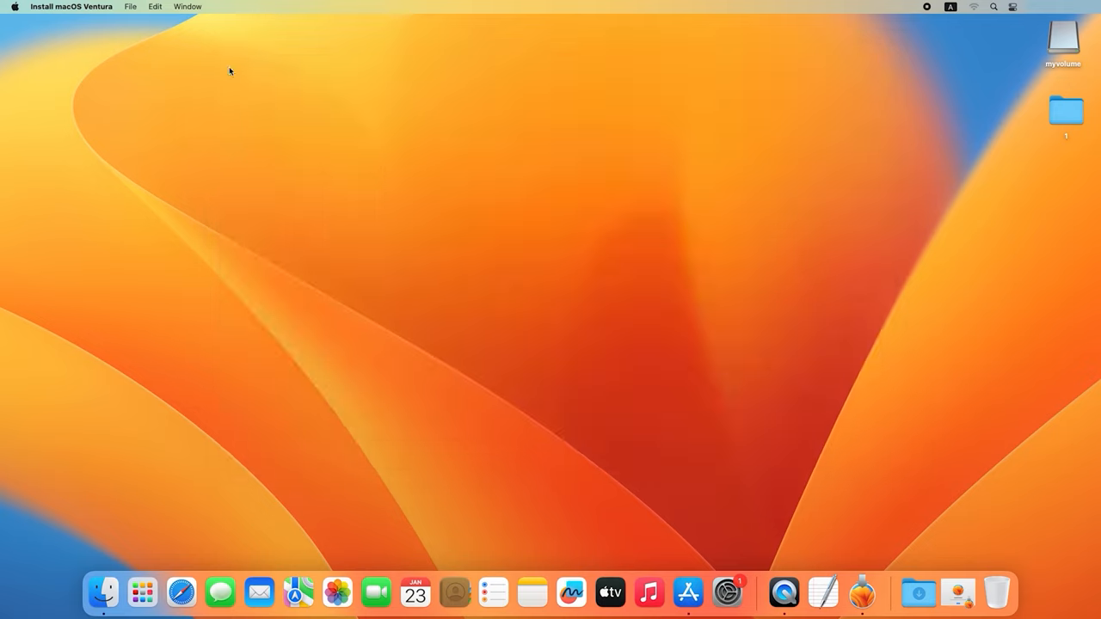
{"action": "mouse_move", "coordinate": [758, 466]}
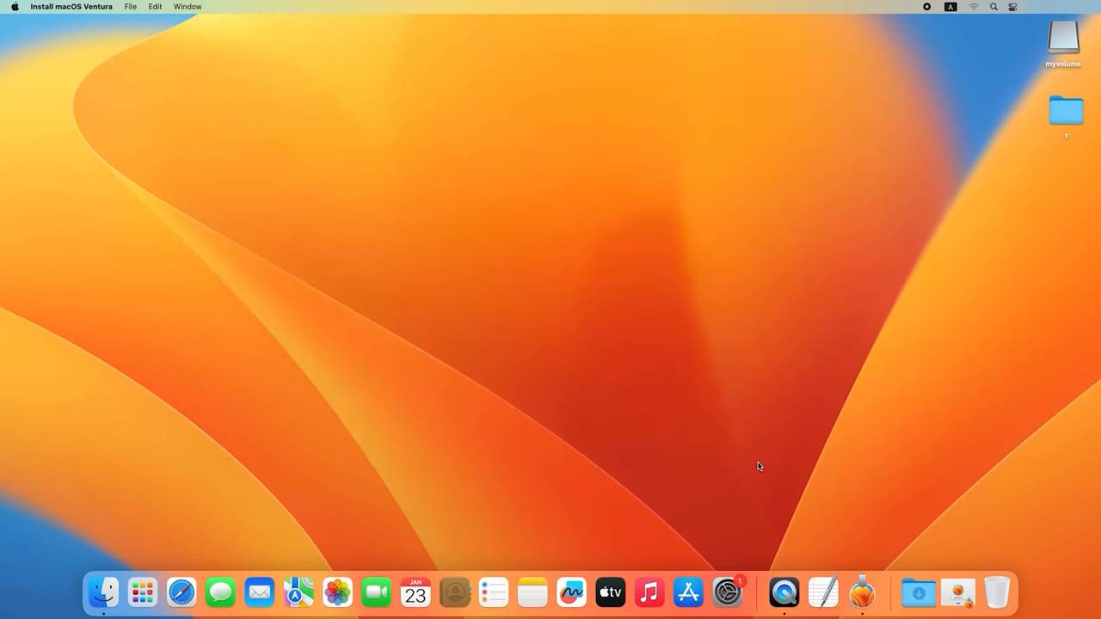
{"action": "mouse_move", "coordinate": [357, 524]}
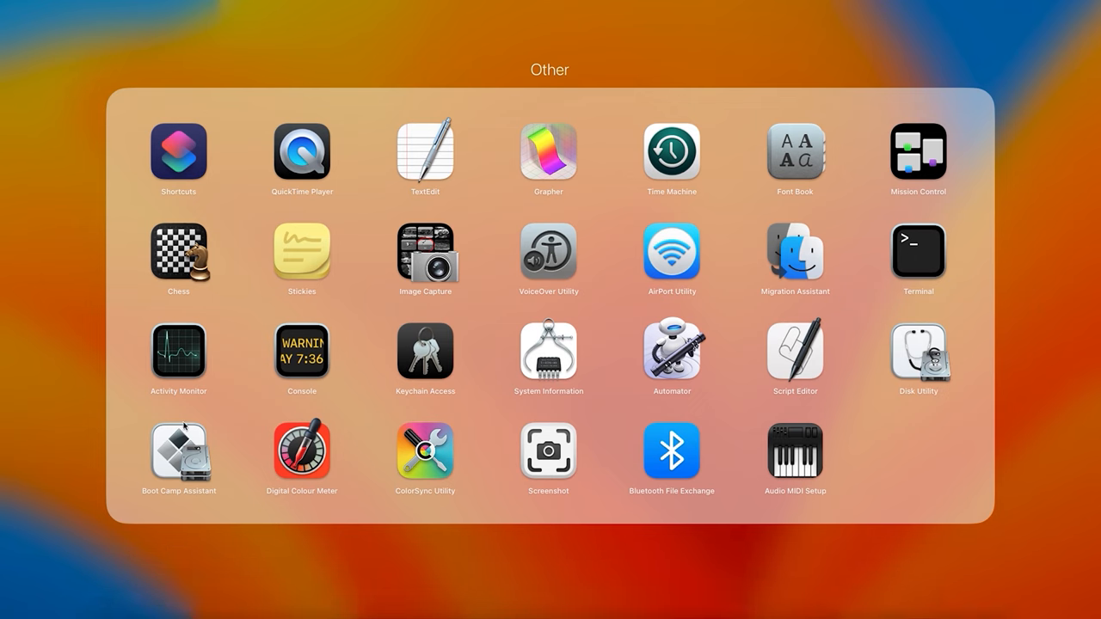
{"action": "mouse_move", "coordinate": [940, 261]}
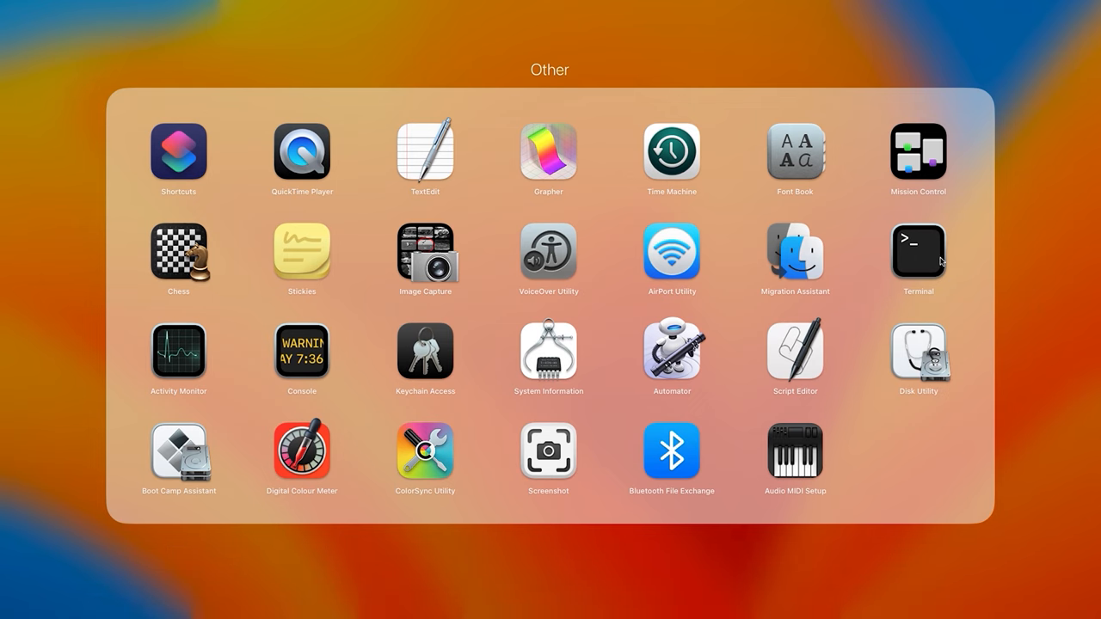
Run sudo createinstallmedia from Install macOS Ventura.app targeting /Volumes/MyVolume
{"action": "left_click", "coordinate": [917, 249]}
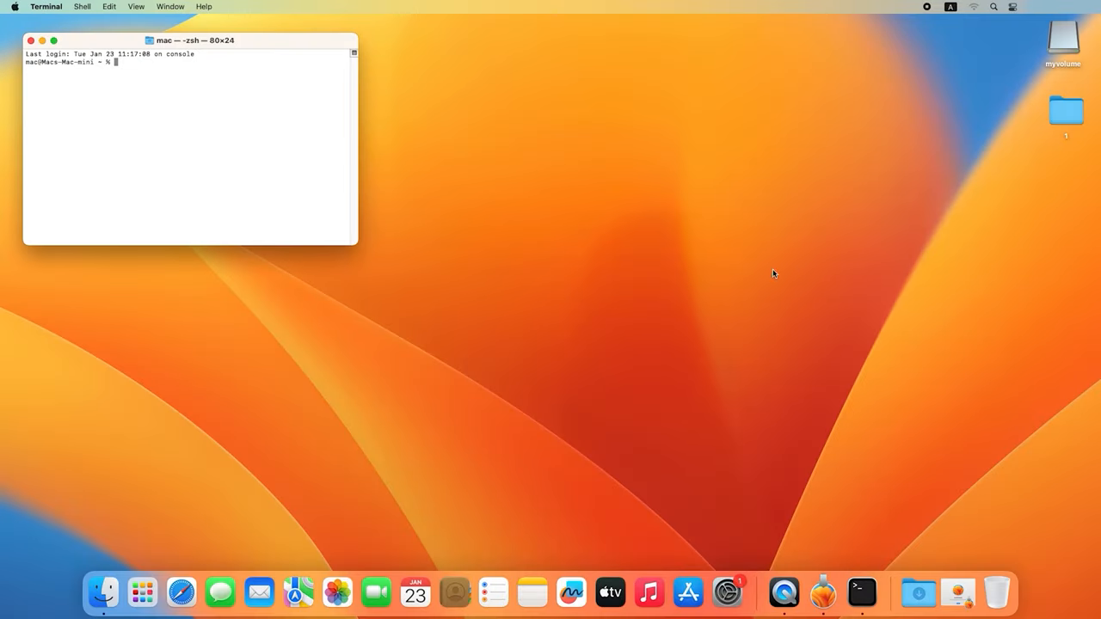
{"action": "mouse_move", "coordinate": [43, 49]}
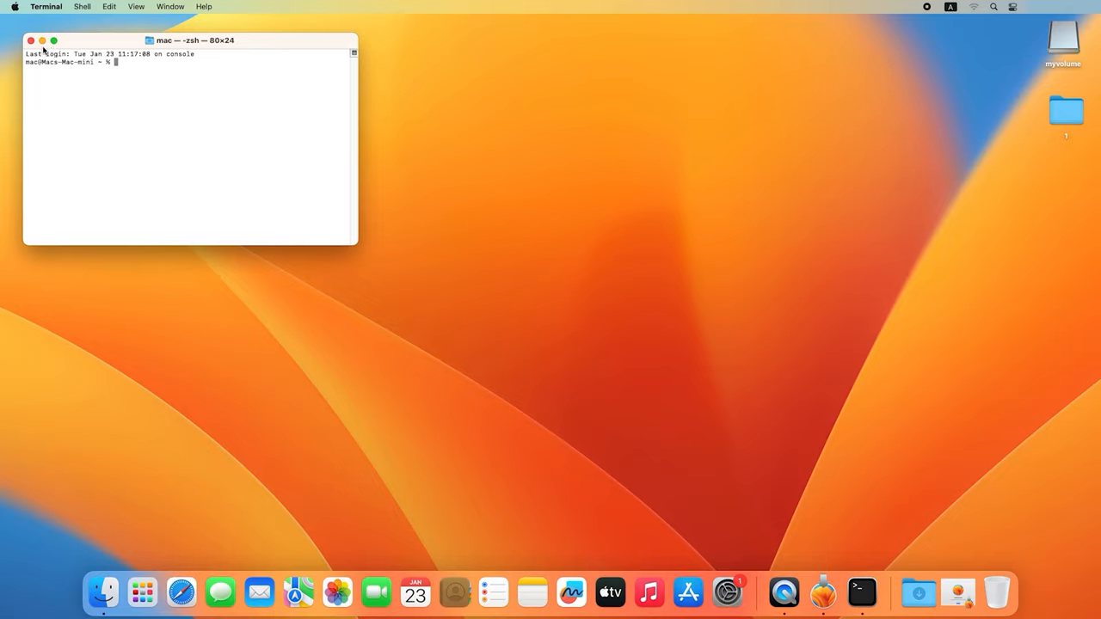
{"action": "left_click", "coordinate": [53, 41]}
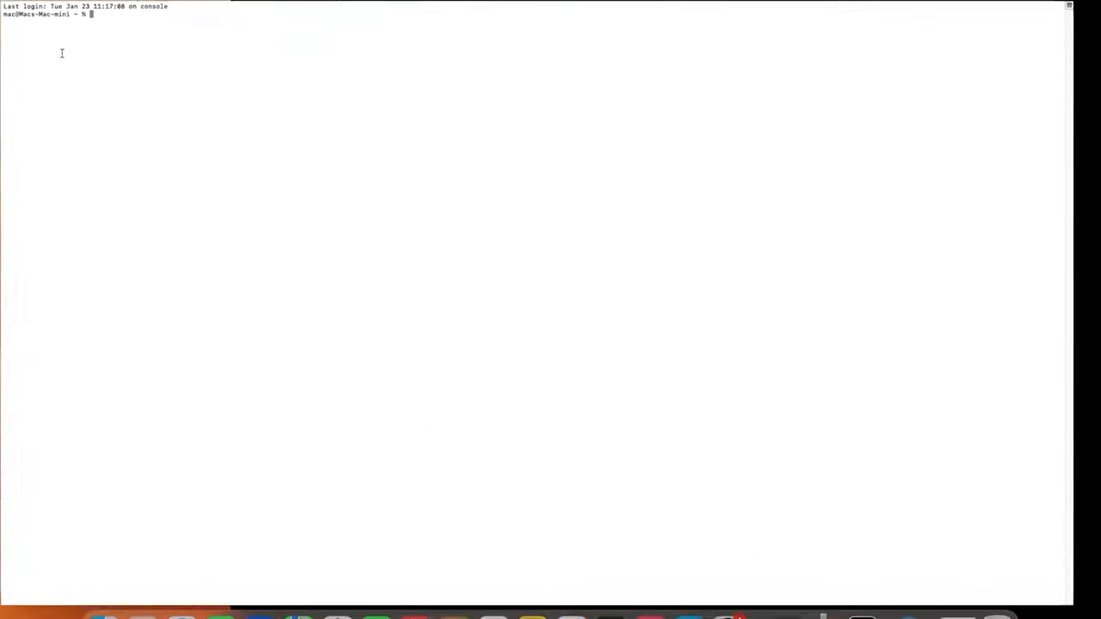
{"action": "type", "text": "sudo /Applications/Install\\ macOS\\ Ventura.app/Contents/Resources/createinstallmedia --volume /Volumes/MyVolume"}
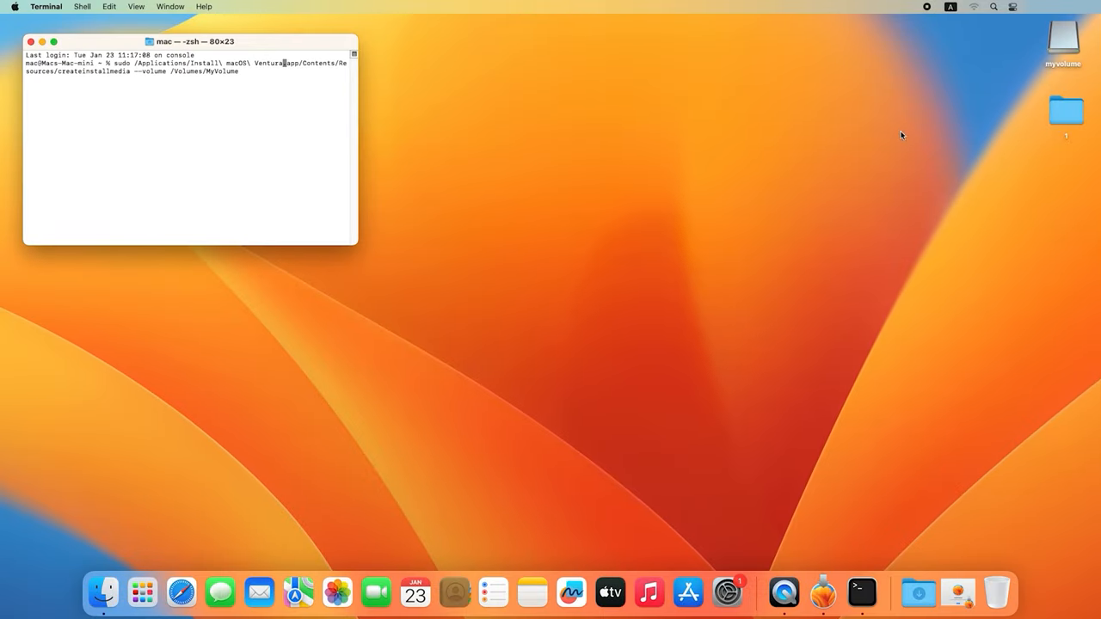
{"action": "left_click", "coordinate": [1063, 39]}
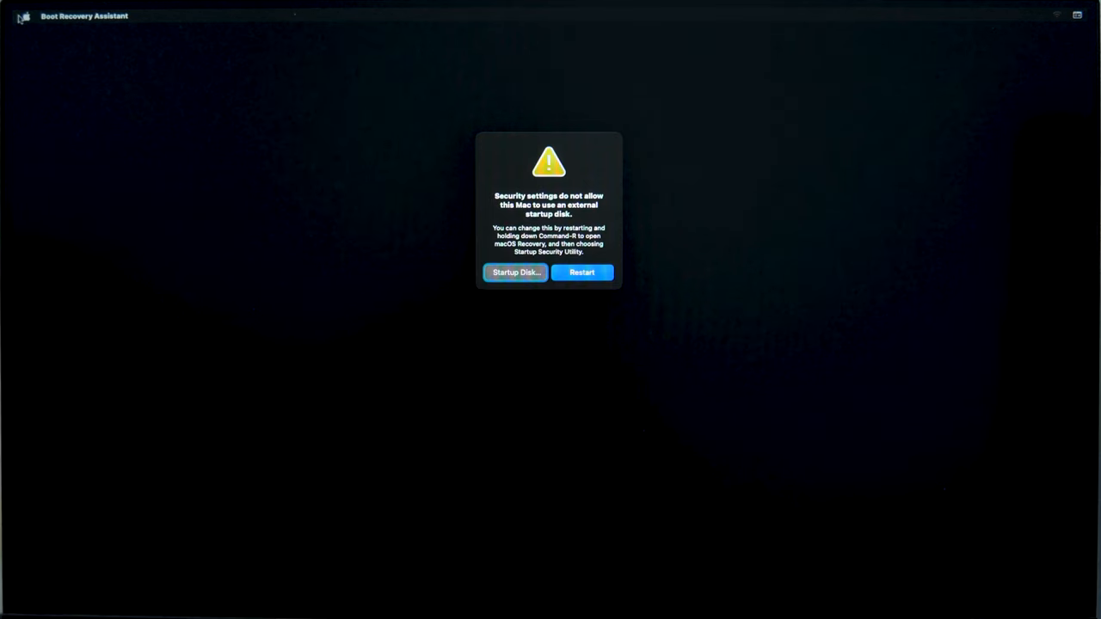
{"action": "mouse_move", "coordinate": [43, 44]}
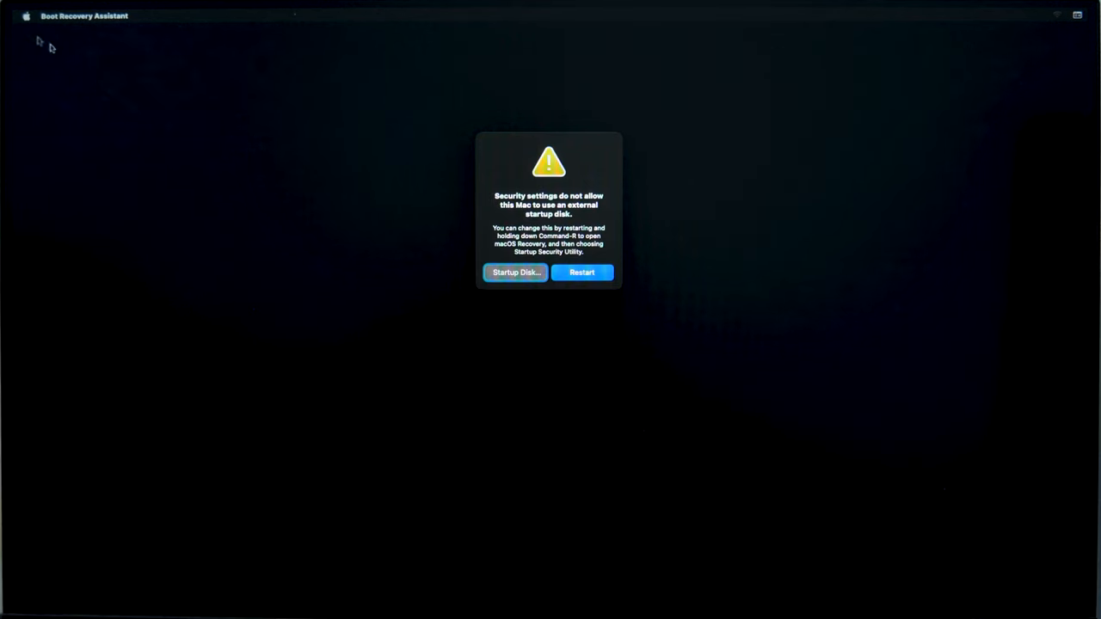
Hold Command-R during restart to boot into macOS Recovery
{"action": "key", "text": "cmd+r"}
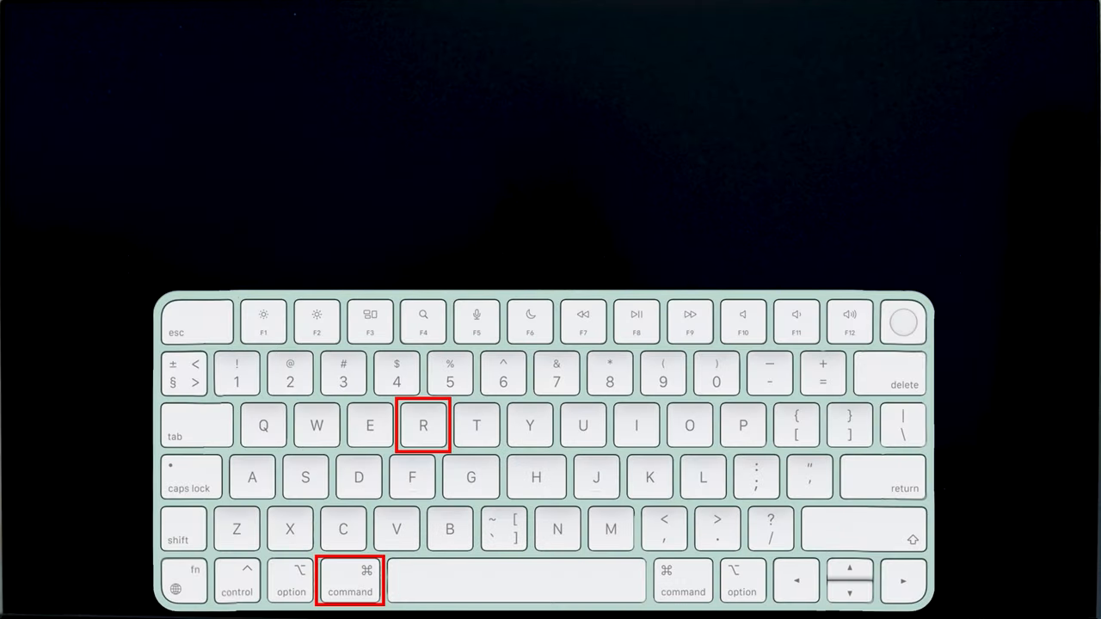
Boot into macOS Recovery and launch Startup Security Utility from the Utilities menu
{"action": "key", "text": "cmd+r"}
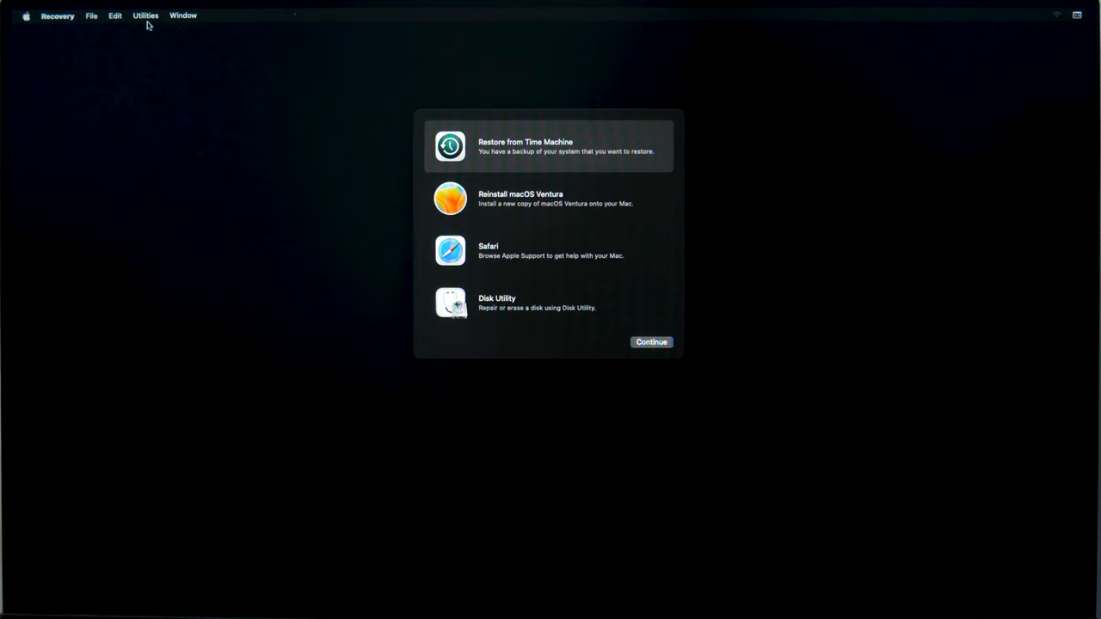
{"action": "left_click", "coordinate": [144, 15]}
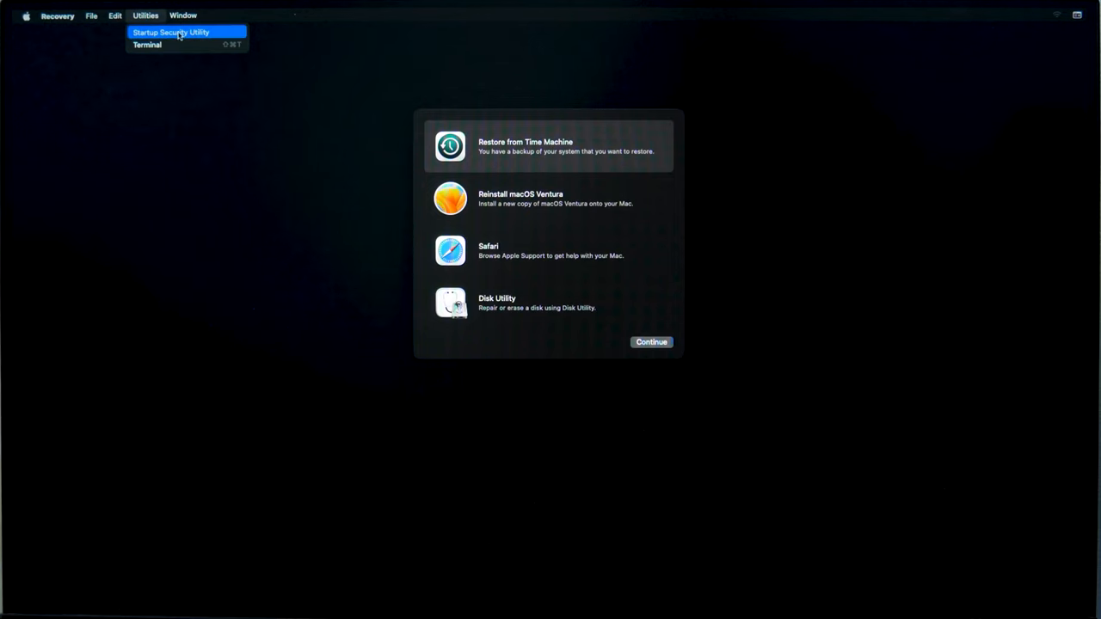
{"action": "left_click", "coordinate": [171, 32]}
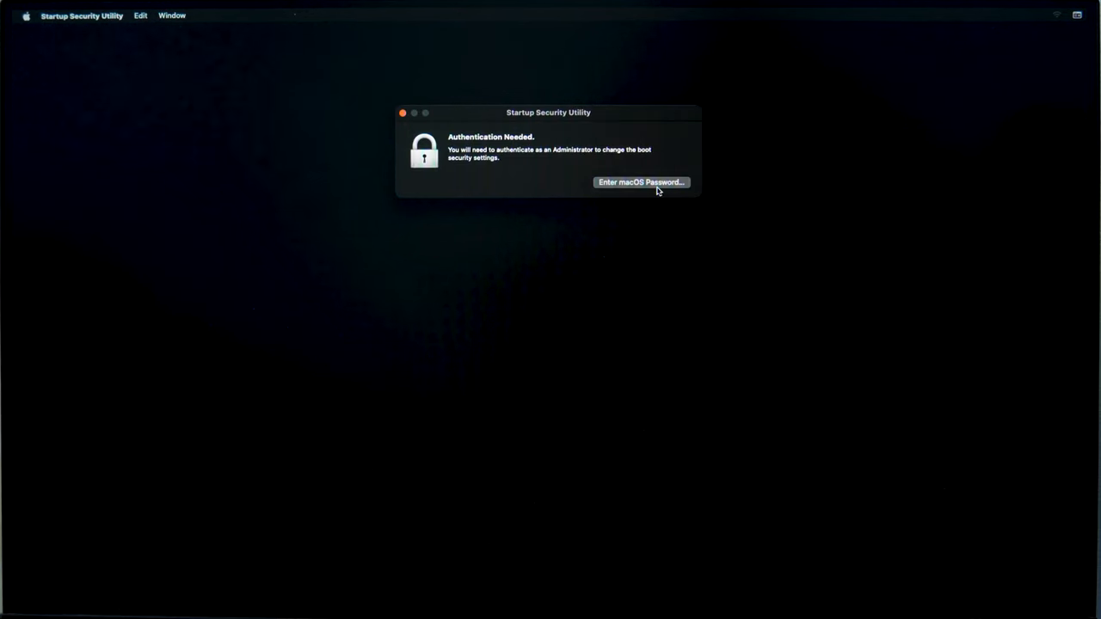
Authenticate as administrator, set Medium Security, and allow booting from external media
{"action": "left_click", "coordinate": [641, 181]}
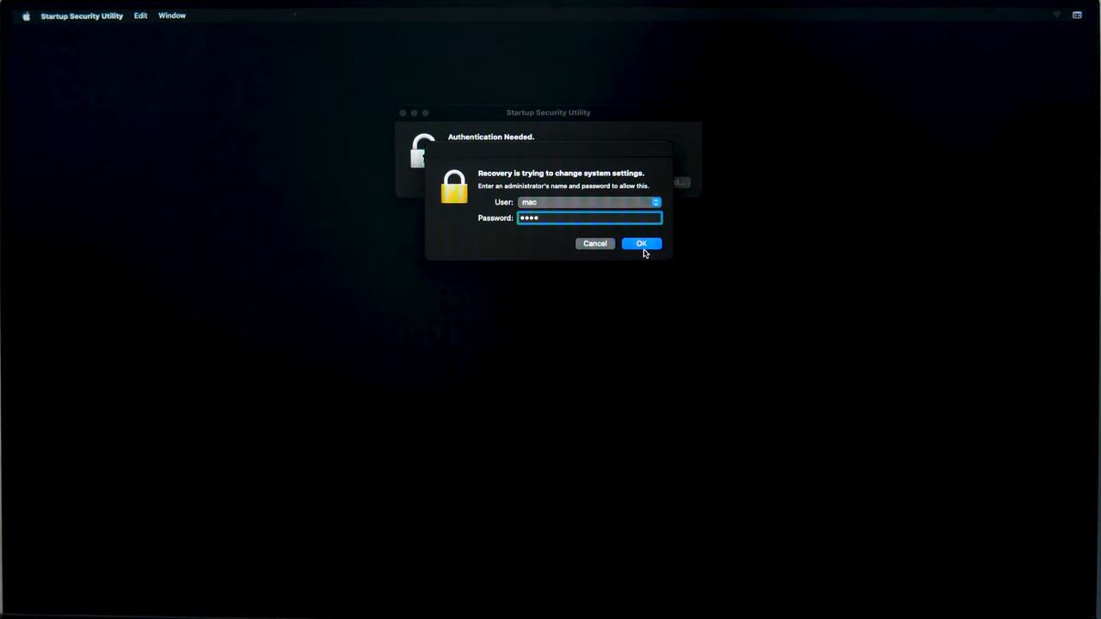
{"action": "left_click", "coordinate": [642, 243]}
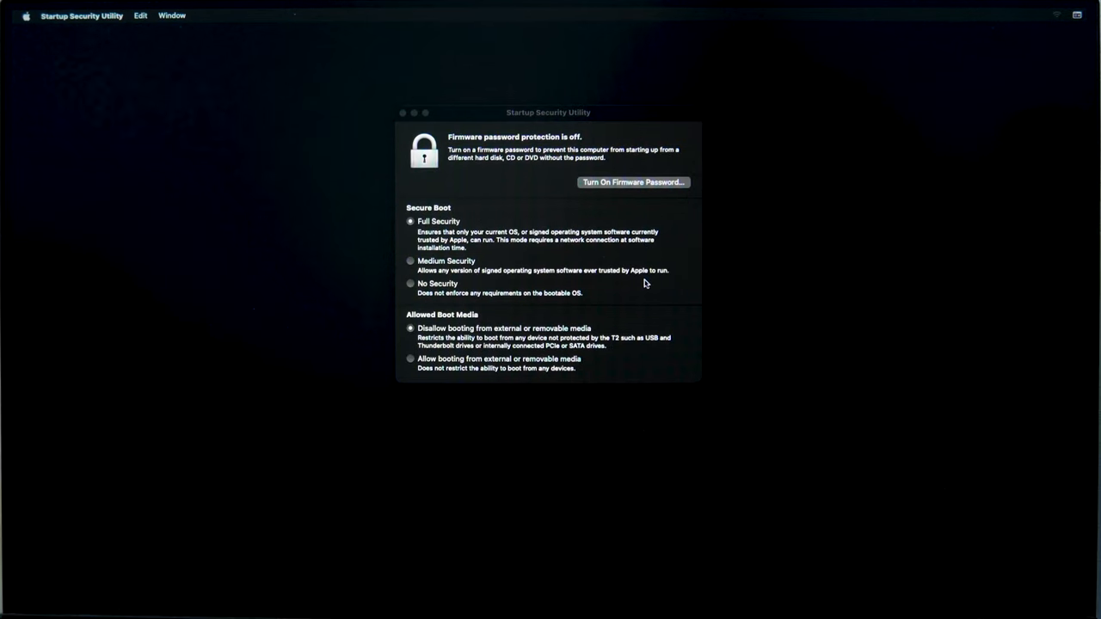
{"action": "left_click", "coordinate": [410, 261]}
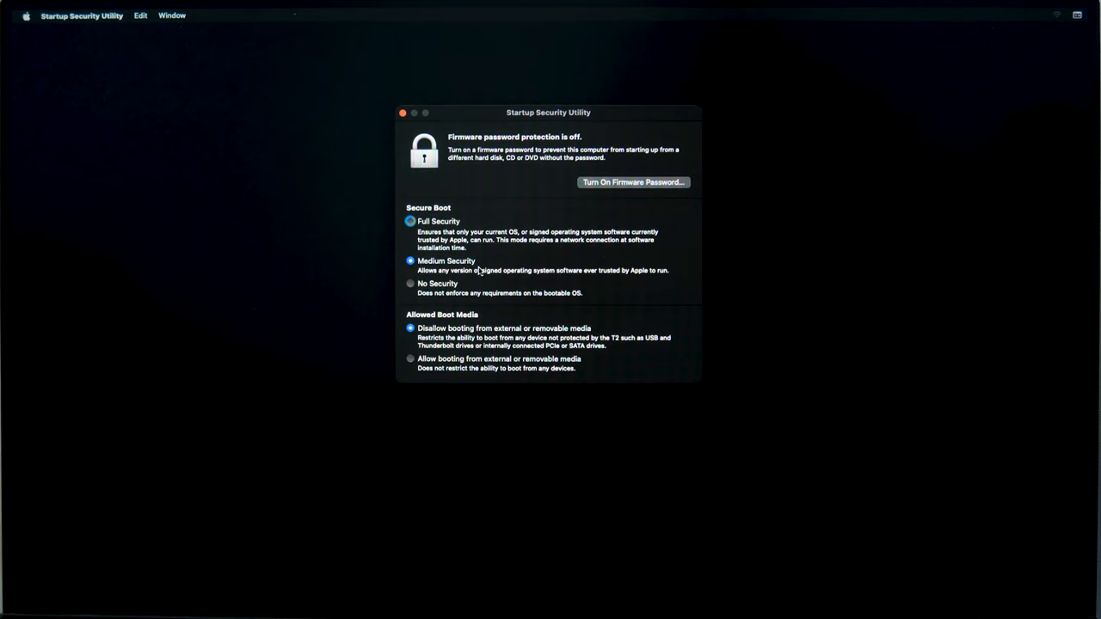
{"action": "mouse_move", "coordinate": [428, 357]}
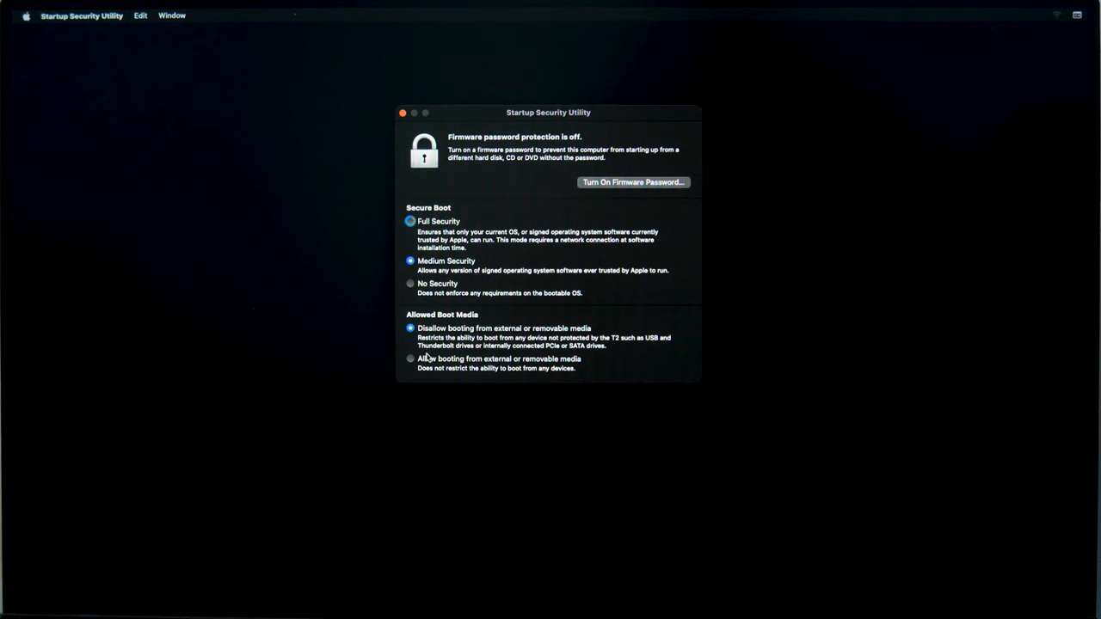
{"action": "left_click", "coordinate": [410, 358]}
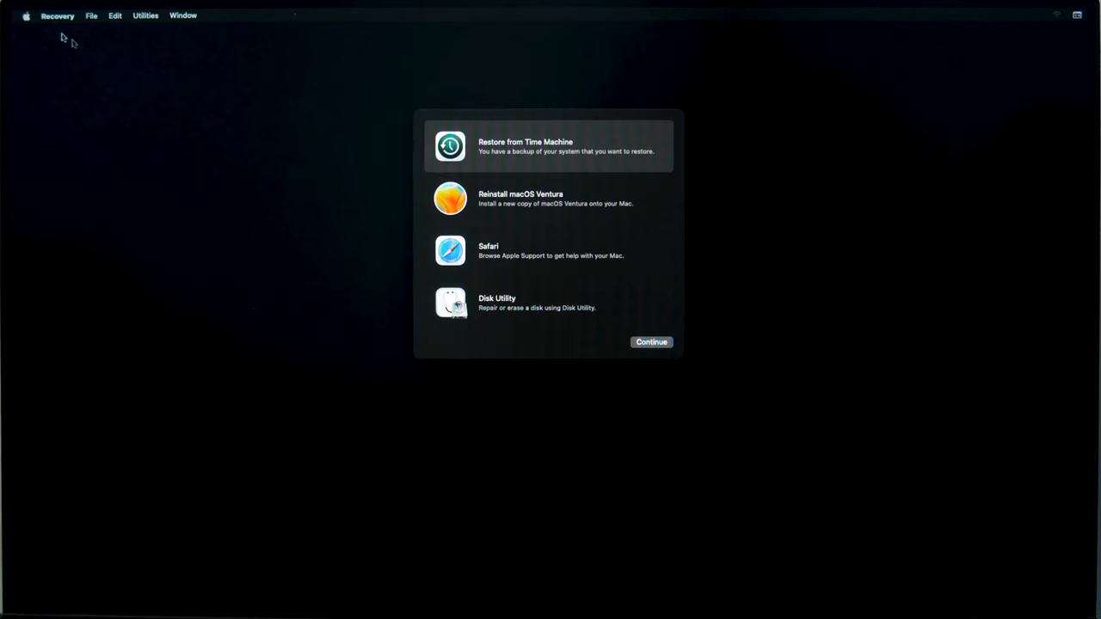
Launch Install macOS Ventura from Recovery, agree to the licence, and select Macintosh HD
{"action": "left_click", "coordinate": [26, 15]}
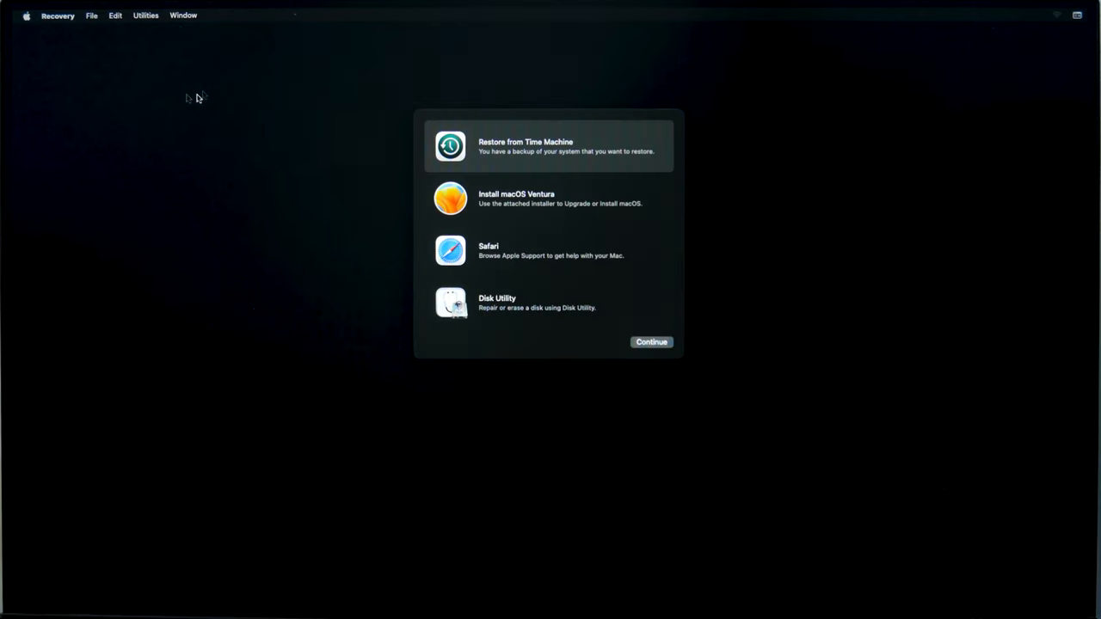
{"action": "mouse_move", "coordinate": [535, 206]}
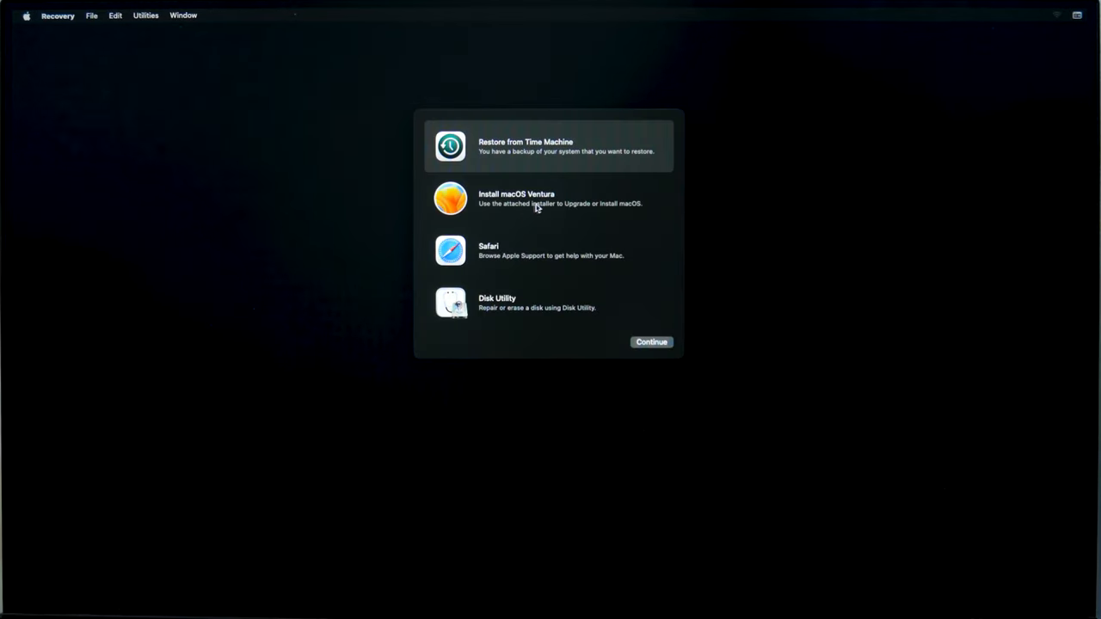
{"action": "left_click", "coordinate": [548, 197]}
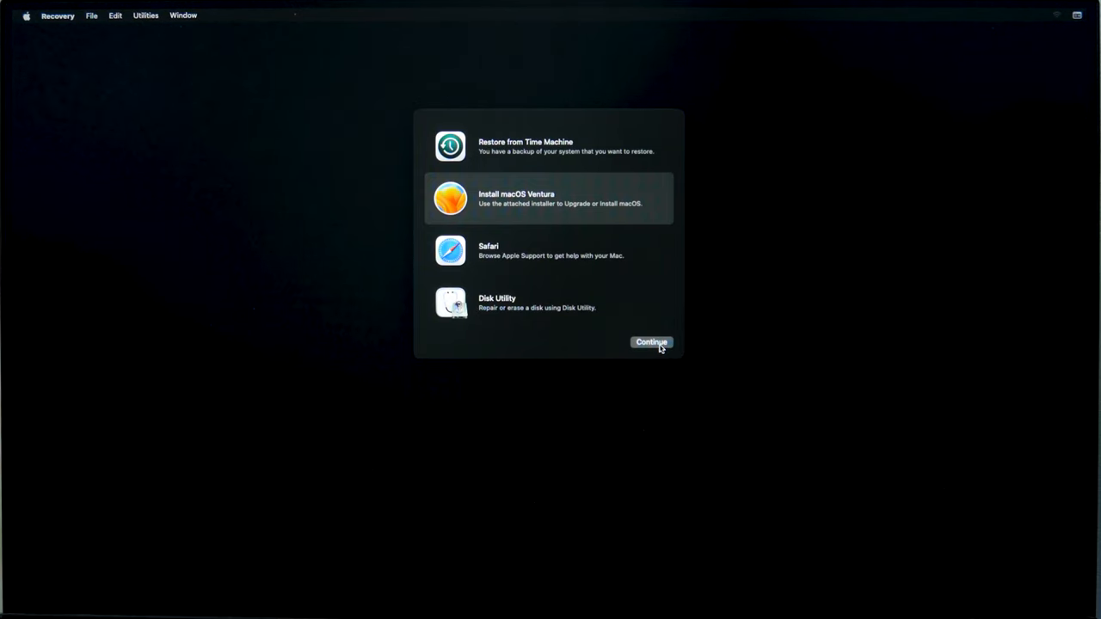
{"action": "left_click", "coordinate": [651, 341]}
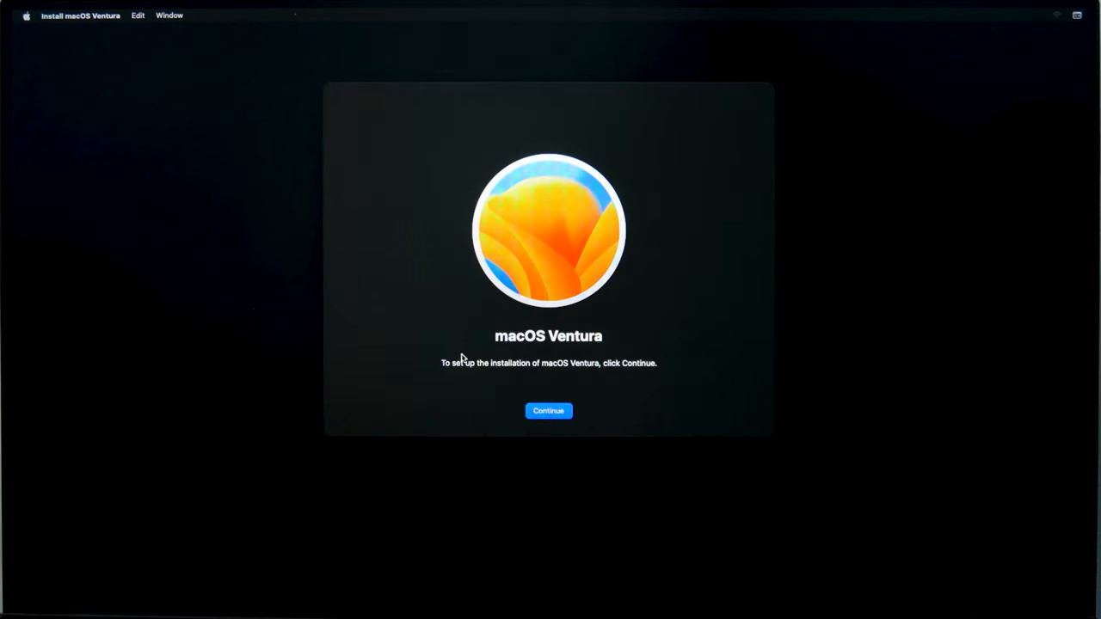
{"action": "left_click", "coordinate": [548, 411]}
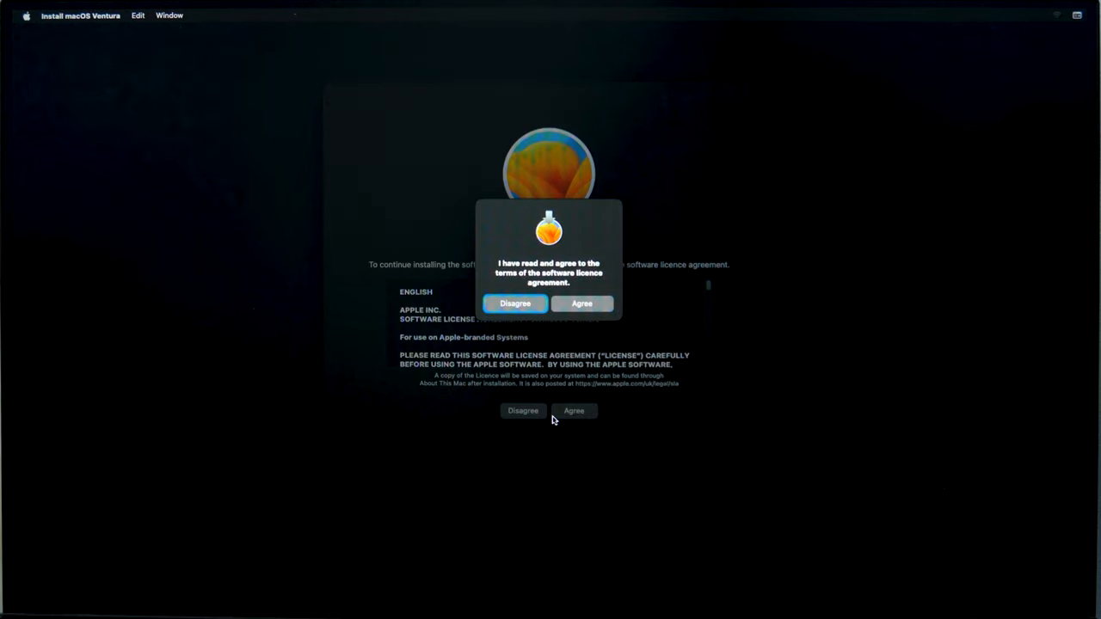
{"action": "mouse_move", "coordinate": [574, 278]}
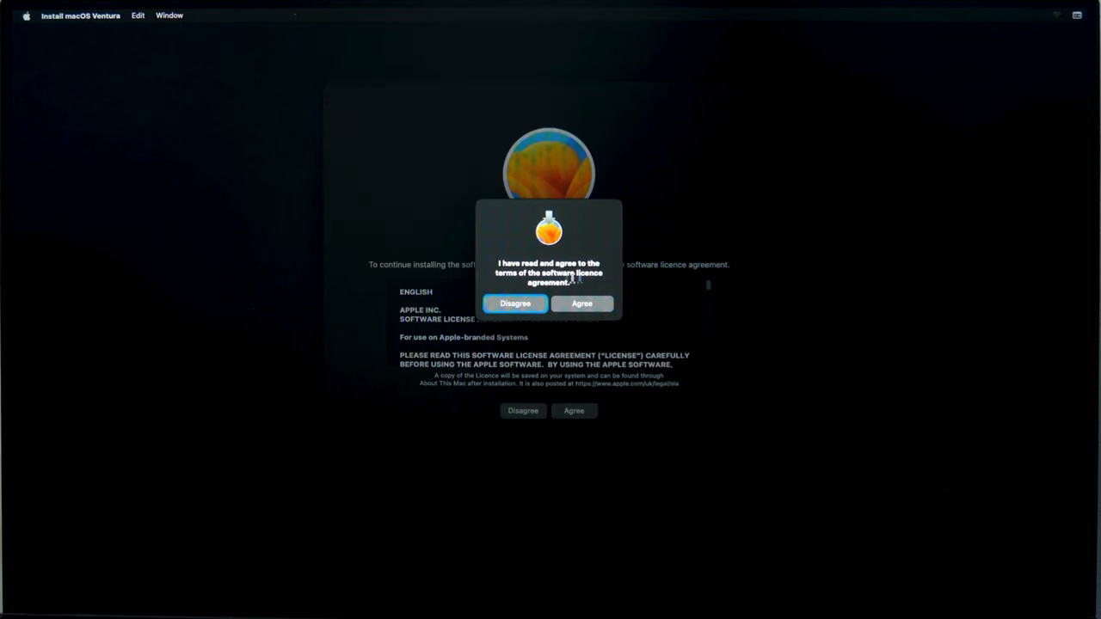
{"action": "left_click", "coordinate": [581, 302]}
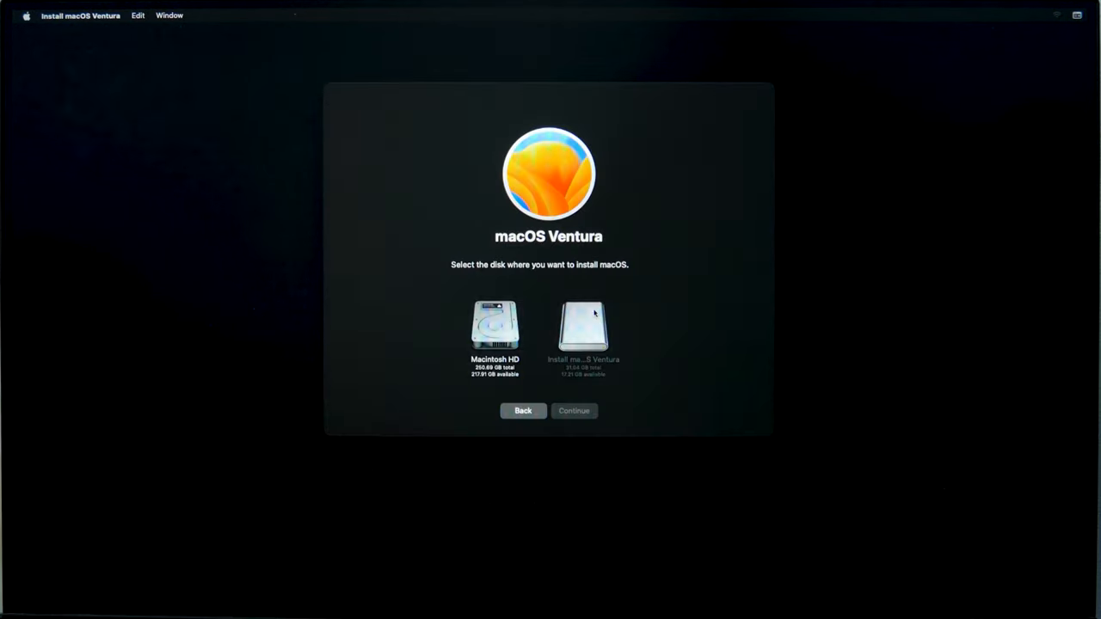
{"action": "mouse_move", "coordinate": [540, 350]}
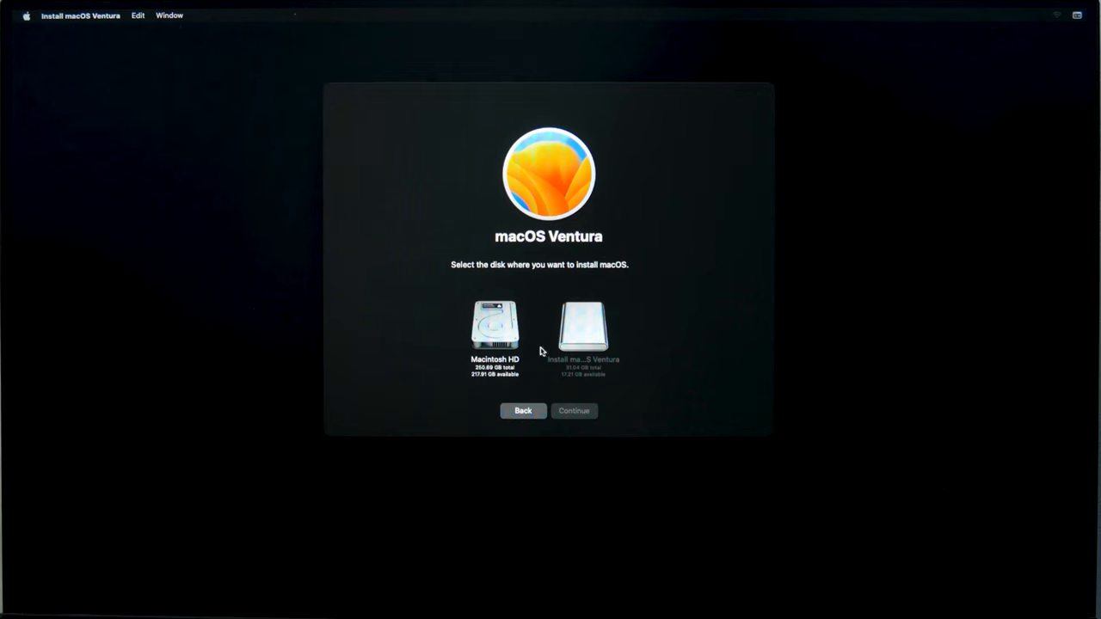
{"action": "left_click", "coordinate": [495, 331]}
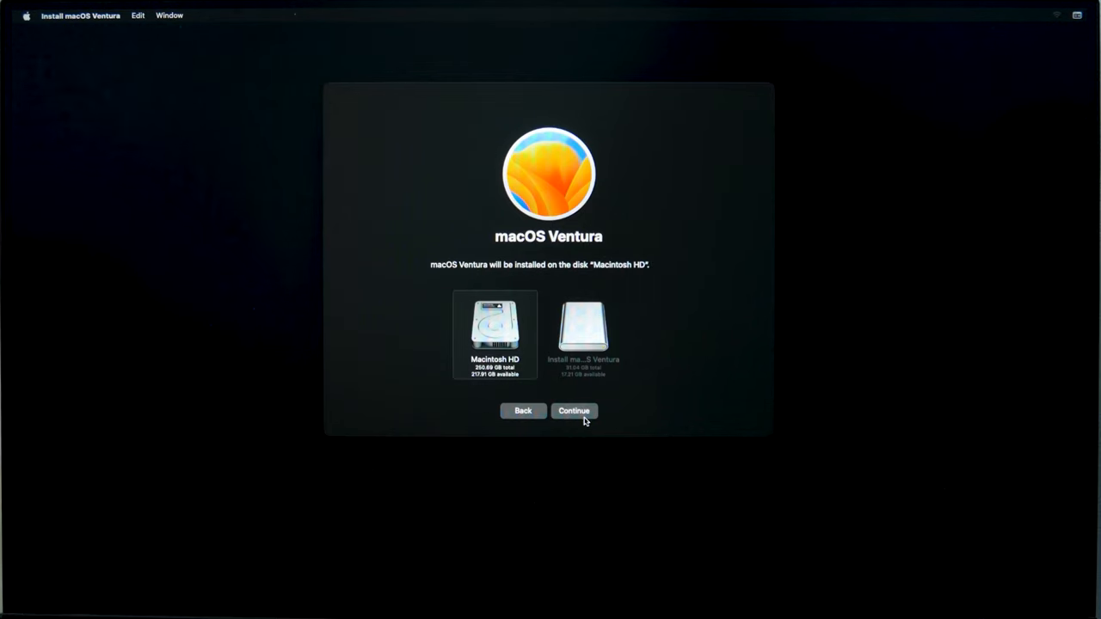
Install Ventura on Macintosh HD and choose Ukraine as the country or region
{"action": "left_click", "coordinate": [573, 410]}
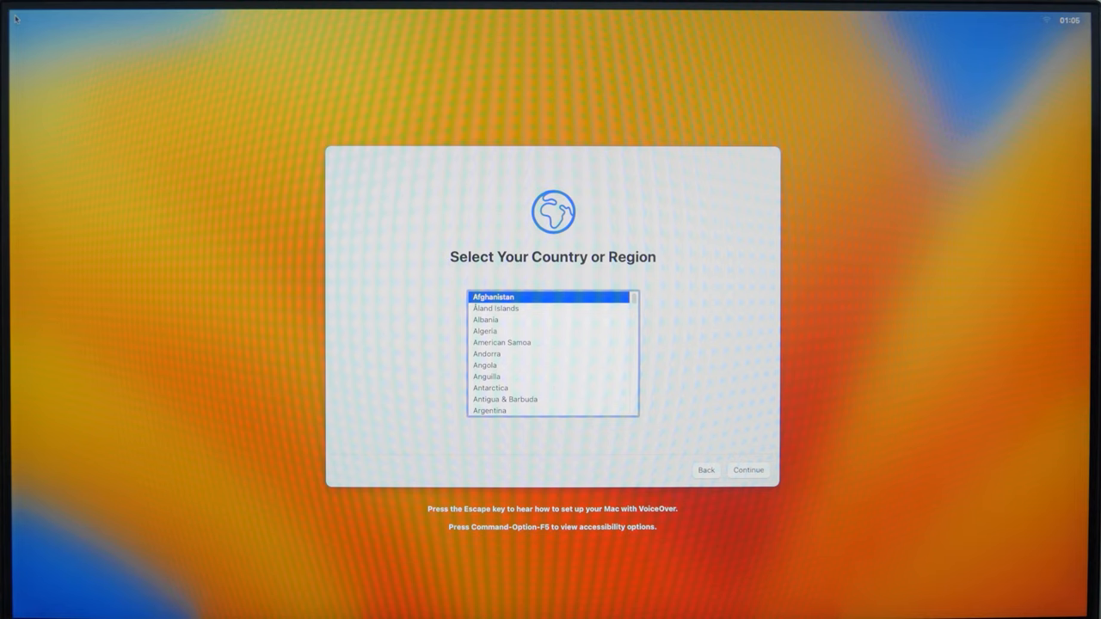
{"action": "scroll", "scroll_direction": "down", "scroll_amount": 3}
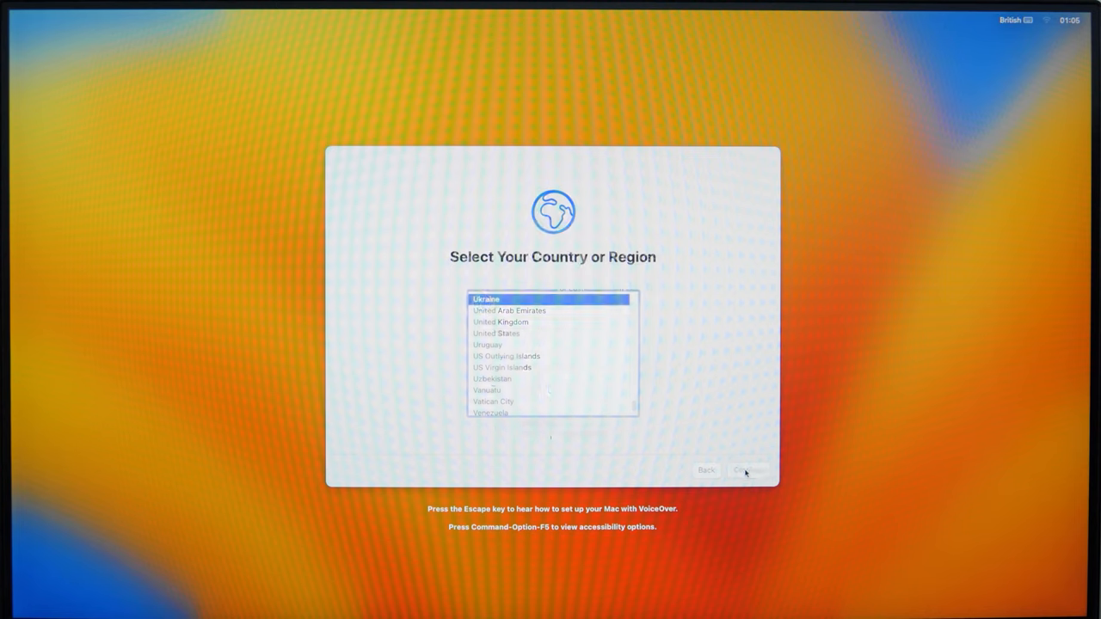
{"action": "left_click", "coordinate": [748, 470]}
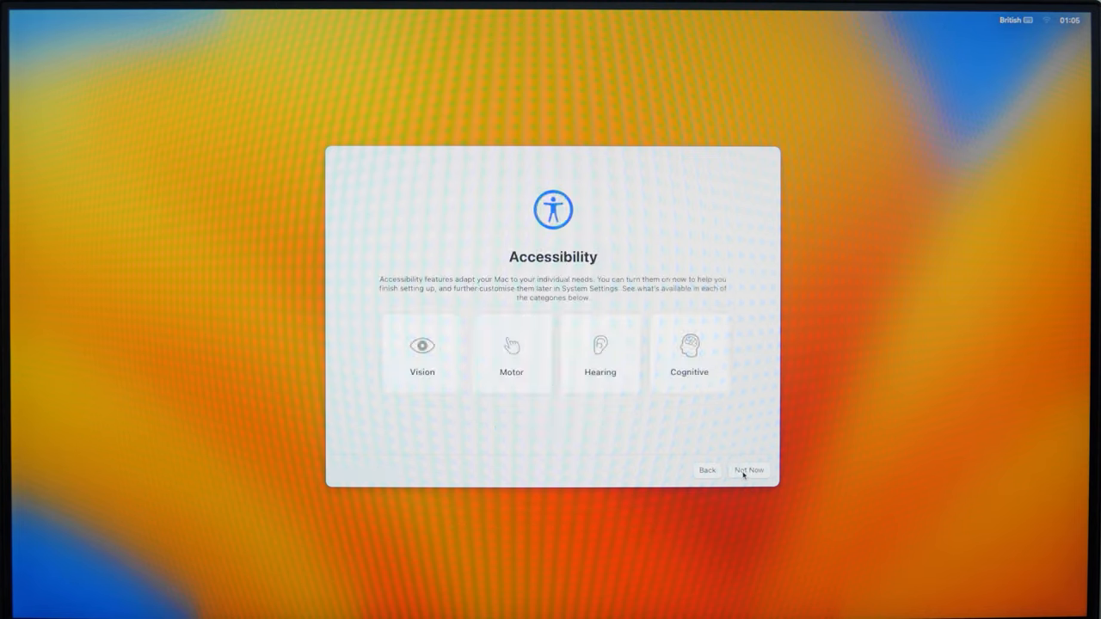
Skip accessibility, data transfer and Apple ID sign-in in Setup Assistant
{"action": "left_click", "coordinate": [748, 470]}
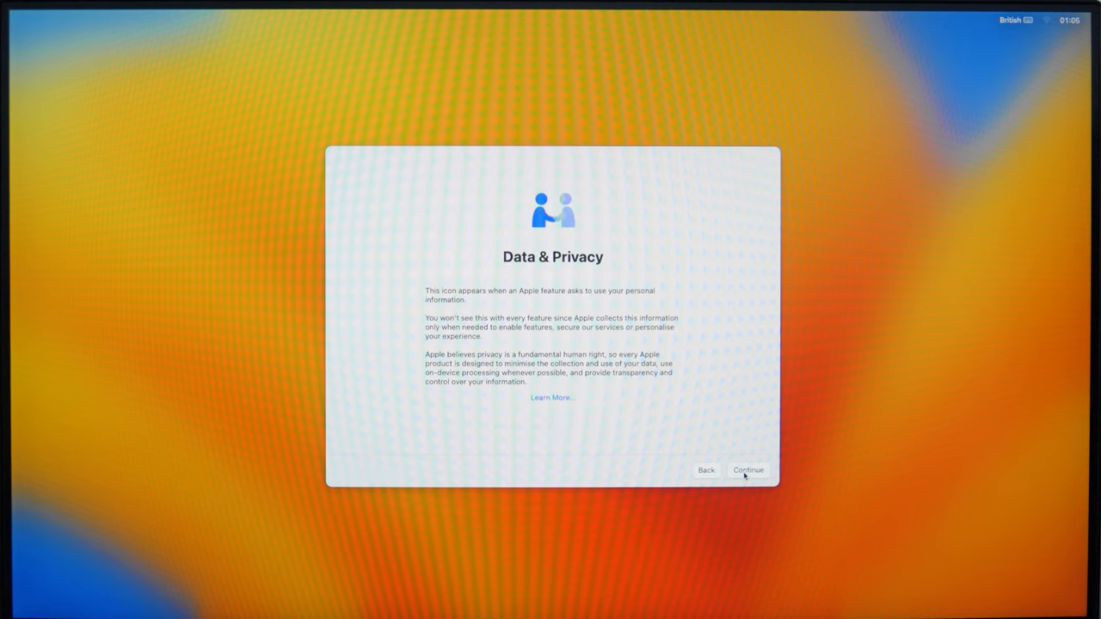
{"action": "left_click", "coordinate": [748, 470]}
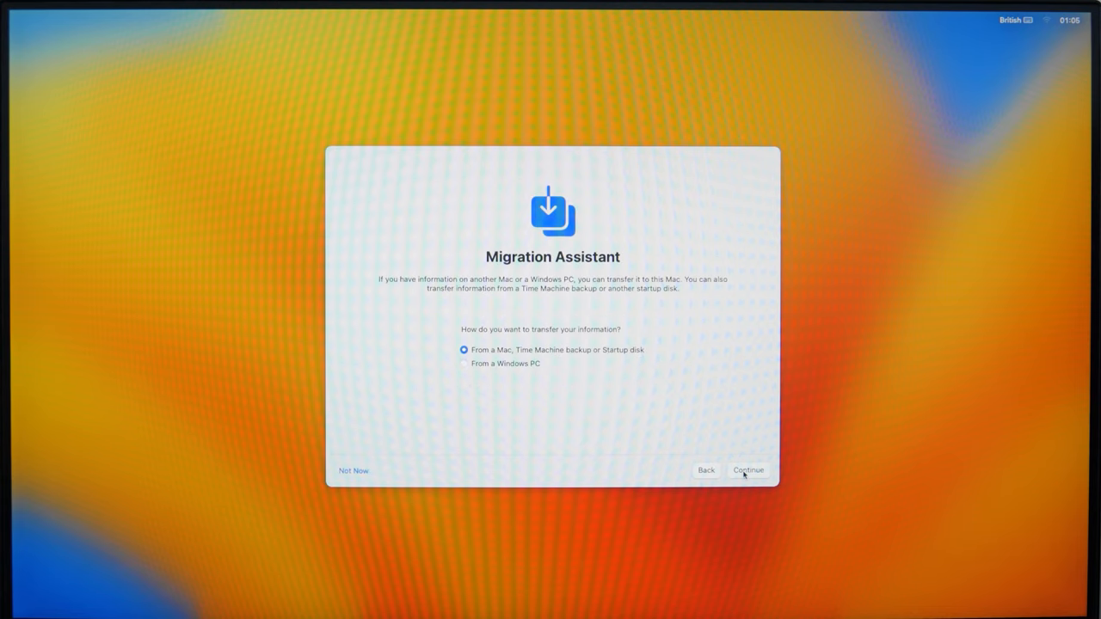
{"action": "mouse_move", "coordinate": [445, 470]}
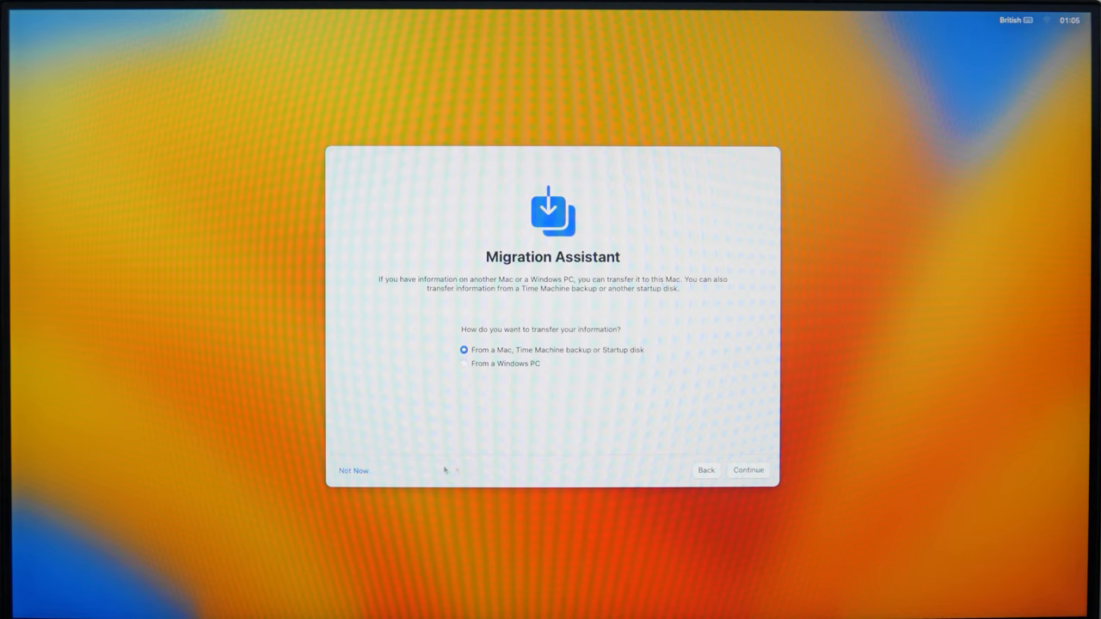
{"action": "left_click", "coordinate": [748, 469]}
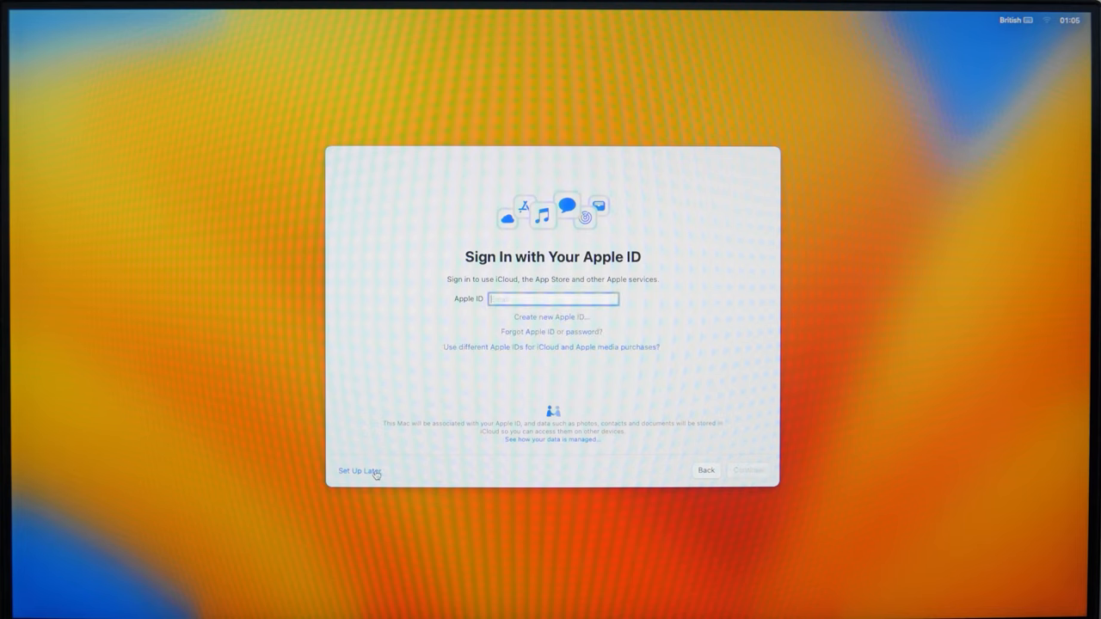
{"action": "left_click", "coordinate": [359, 470]}
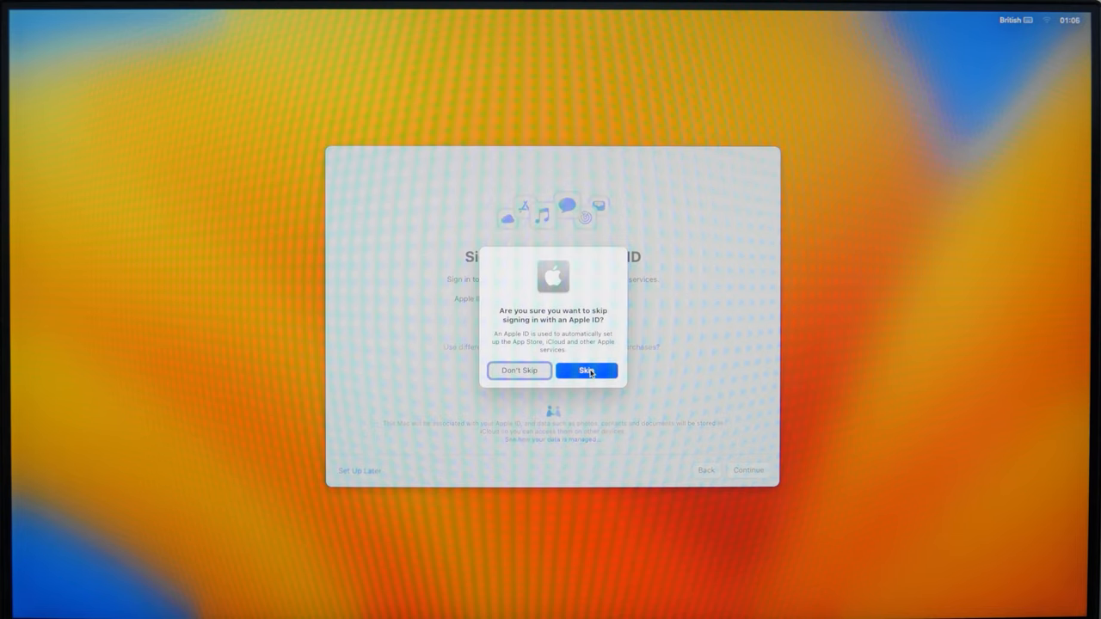
{"action": "left_click", "coordinate": [586, 371]}
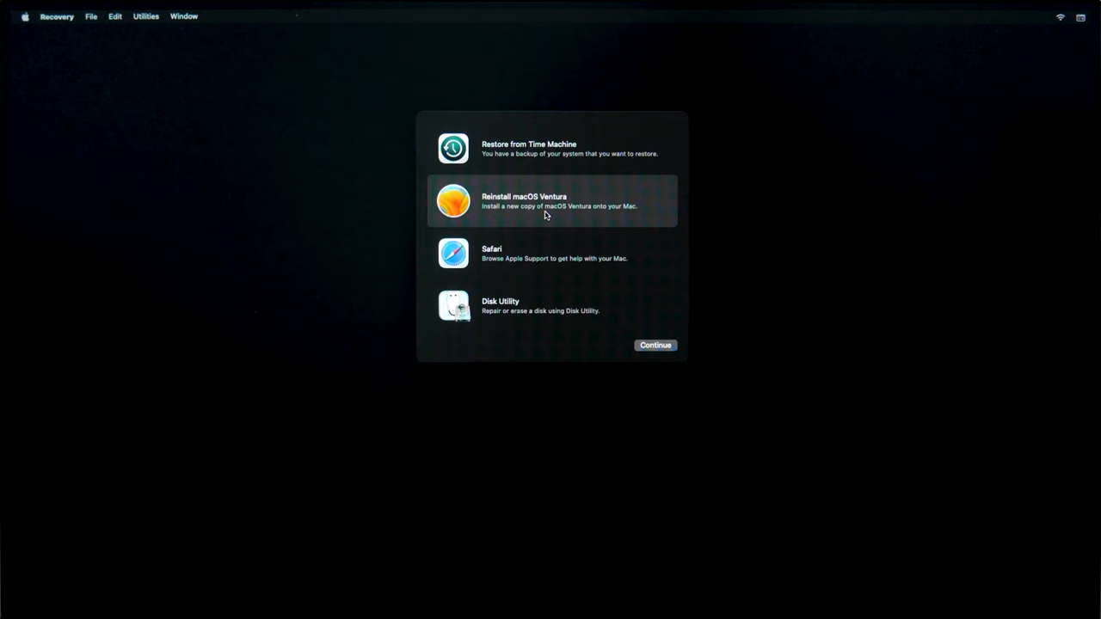
{"action": "mouse_move", "coordinate": [520, 308]}
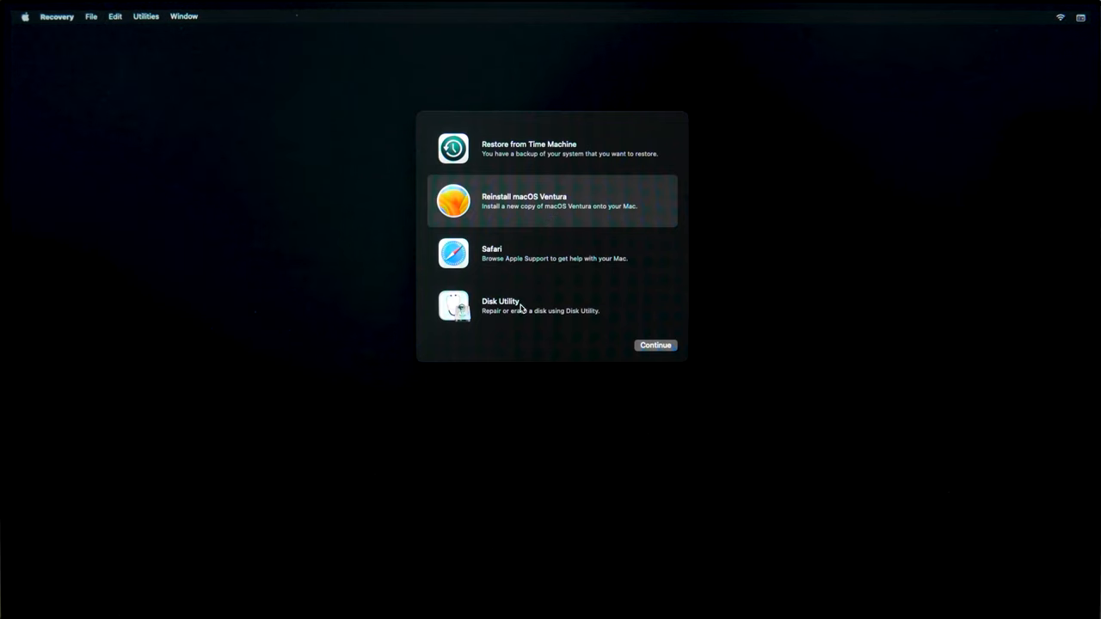
Select Disk Utility among the Recovery options and show the Wi-Fi network list
{"action": "left_click", "coordinate": [551, 305]}
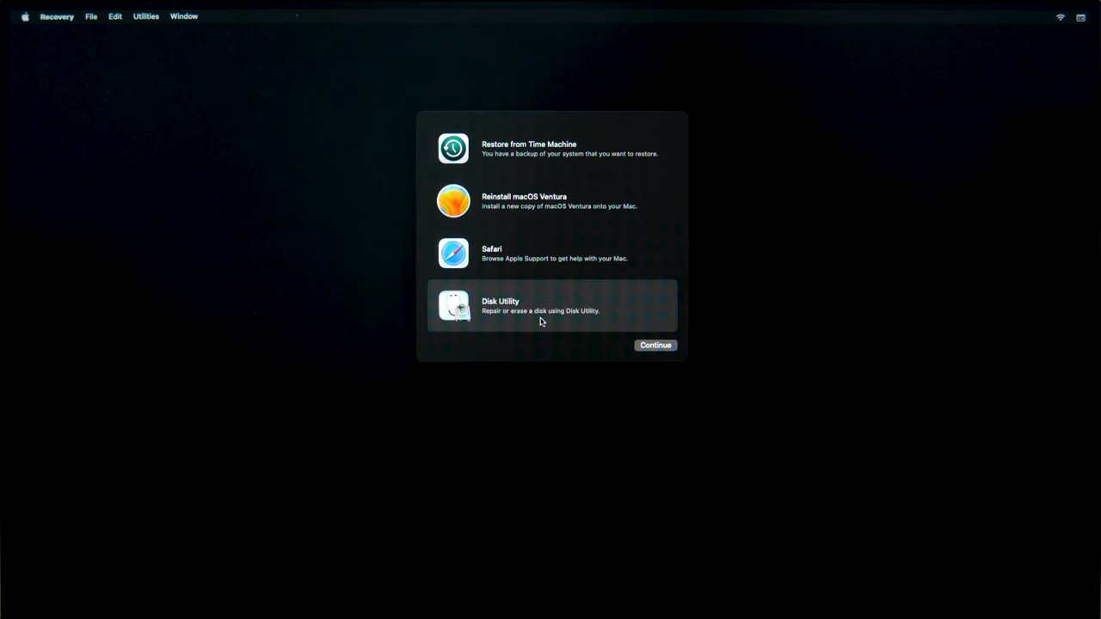
{"action": "mouse_move", "coordinate": [555, 279]}
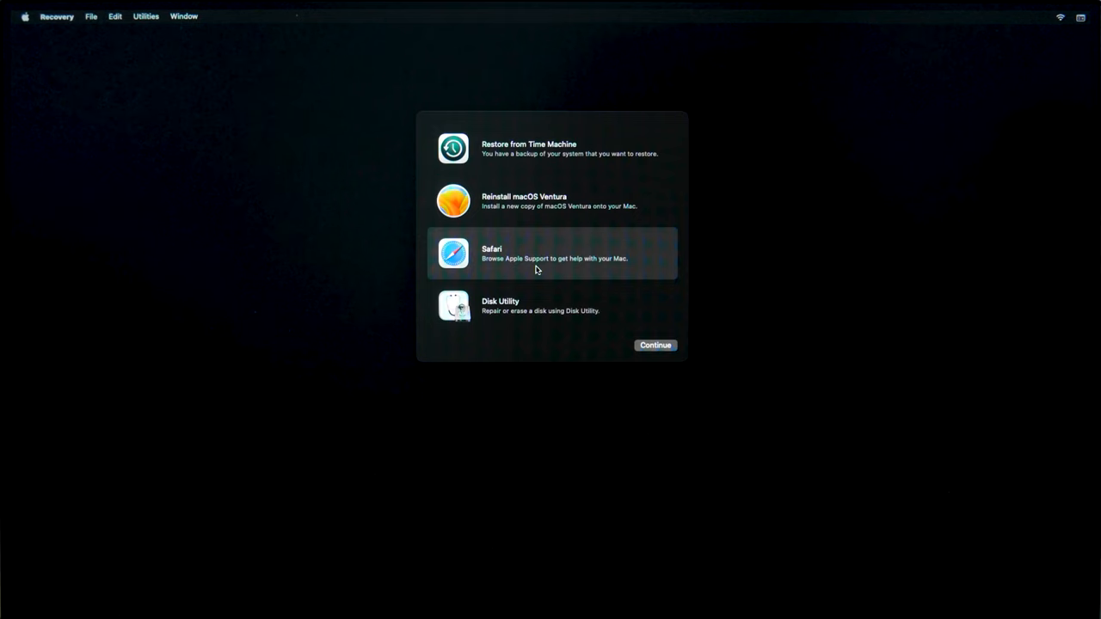
{"action": "mouse_move", "coordinate": [519, 271]}
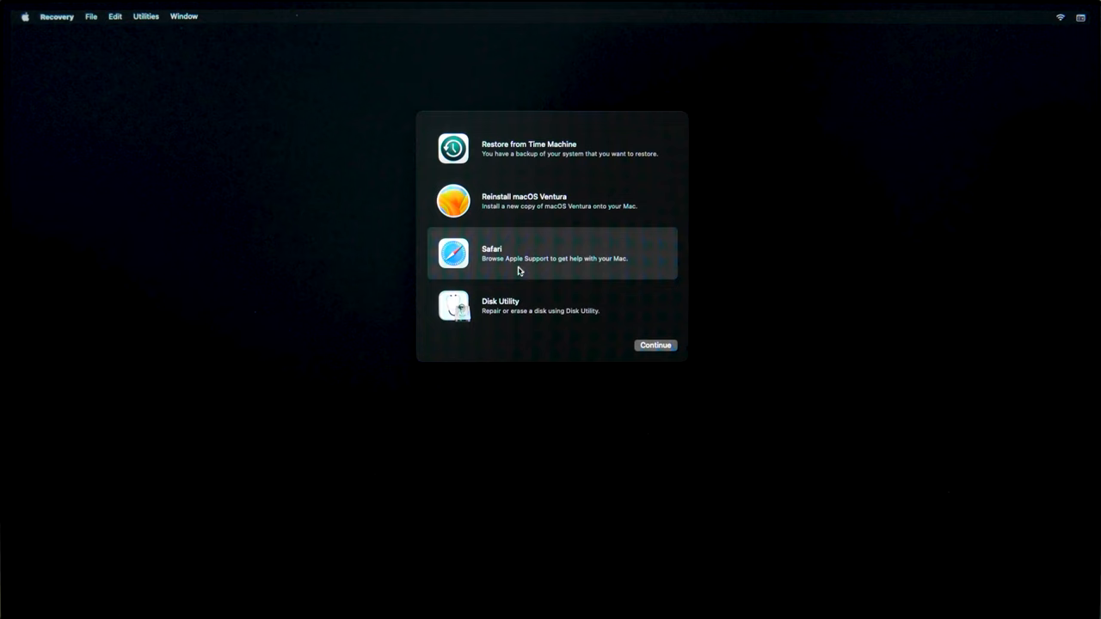
{"action": "left_click", "coordinate": [1060, 16]}
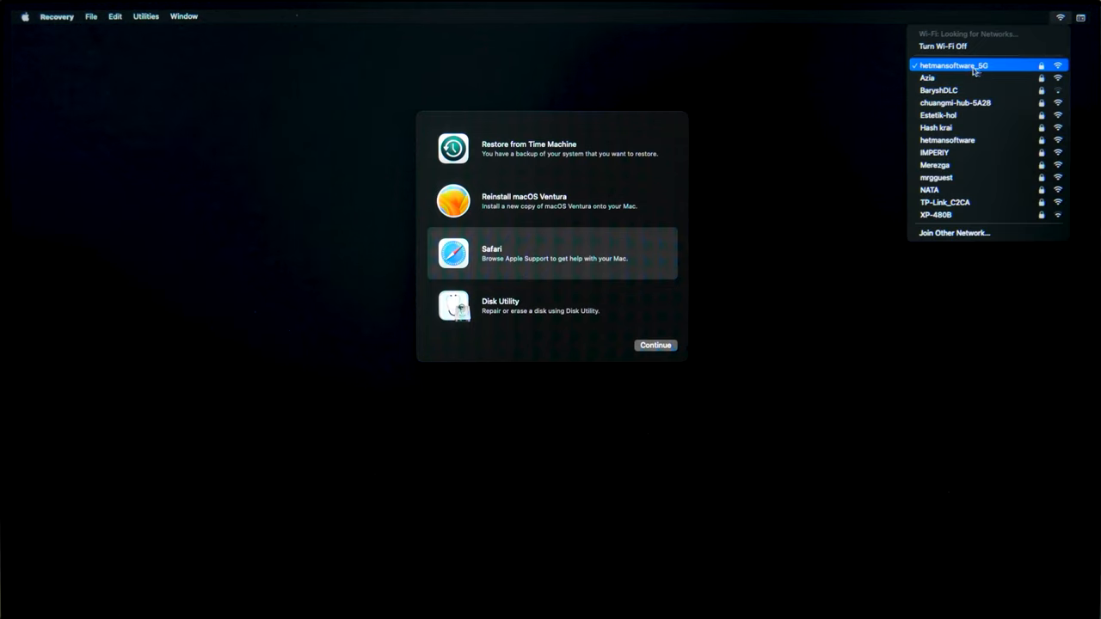
Keep the already-joined Wi-Fi network and select Disk Utility in the Recovery window
{"action": "left_click", "coordinate": [1060, 16]}
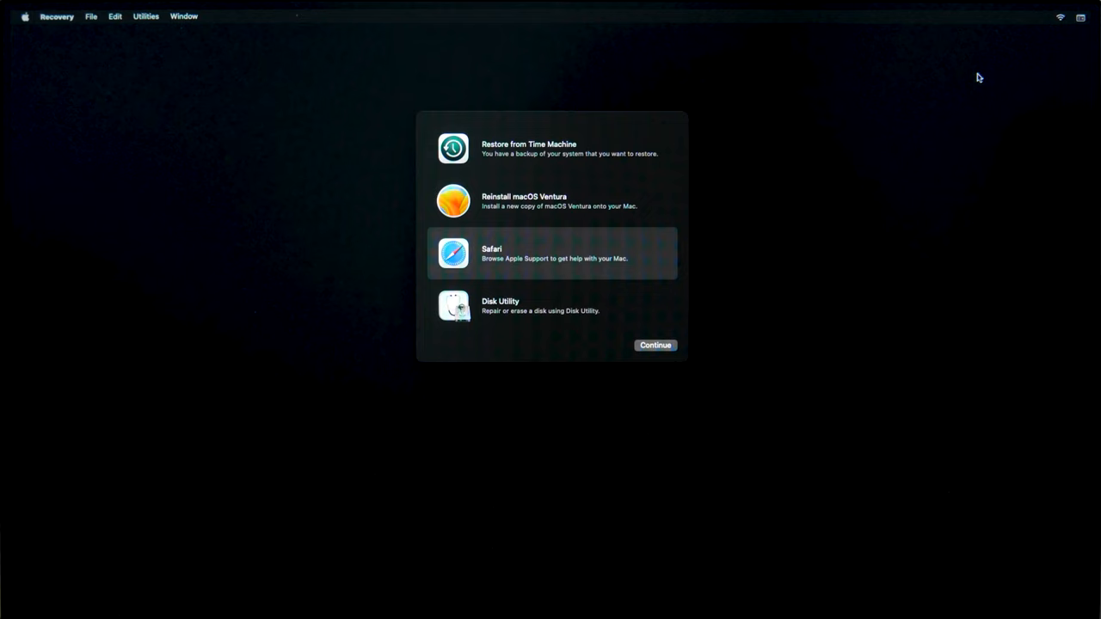
{"action": "mouse_move", "coordinate": [541, 280]}
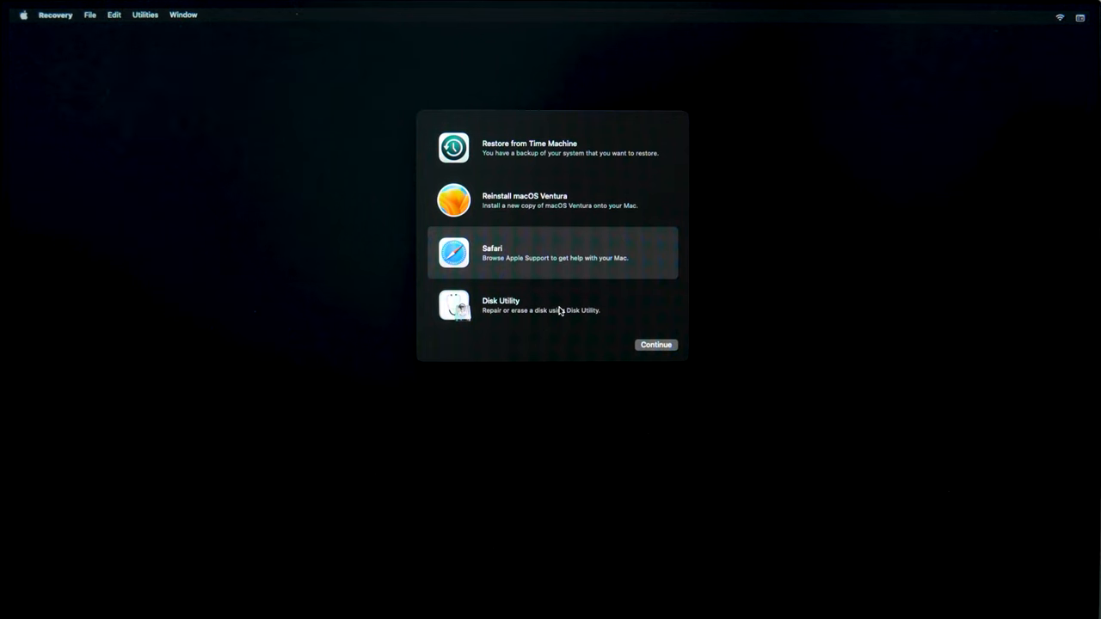
{"action": "left_click", "coordinate": [552, 305]}
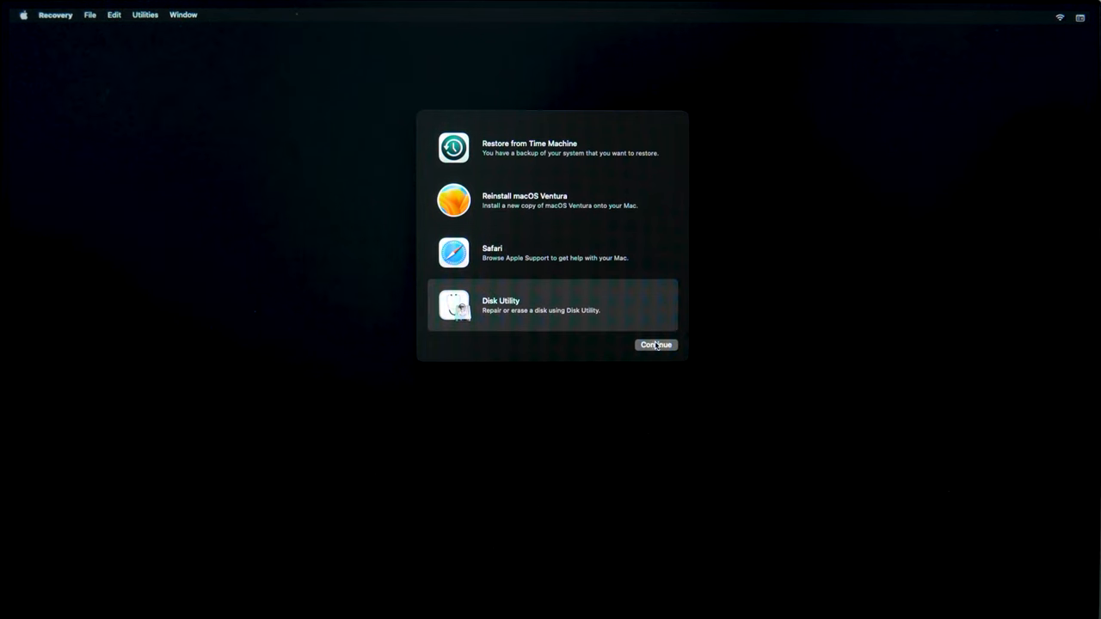
Inspect the Macintosh HD and macOS Base System volumes, then erase Macintosh HD
{"action": "left_click", "coordinate": [655, 344]}
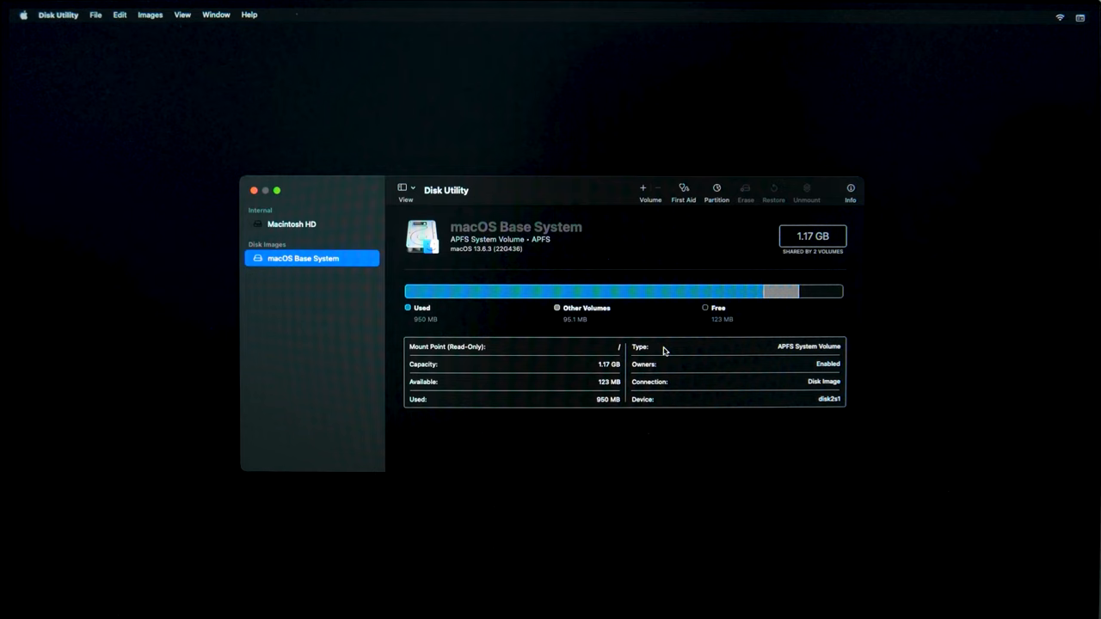
{"action": "mouse_move", "coordinate": [400, 279]}
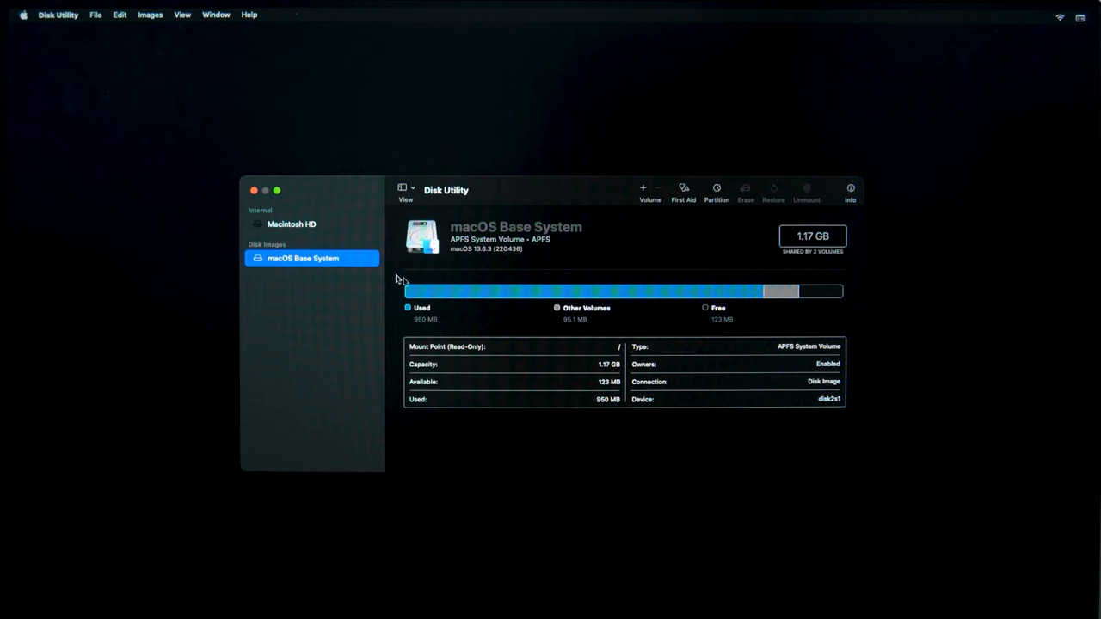
{"action": "left_click", "coordinate": [292, 223]}
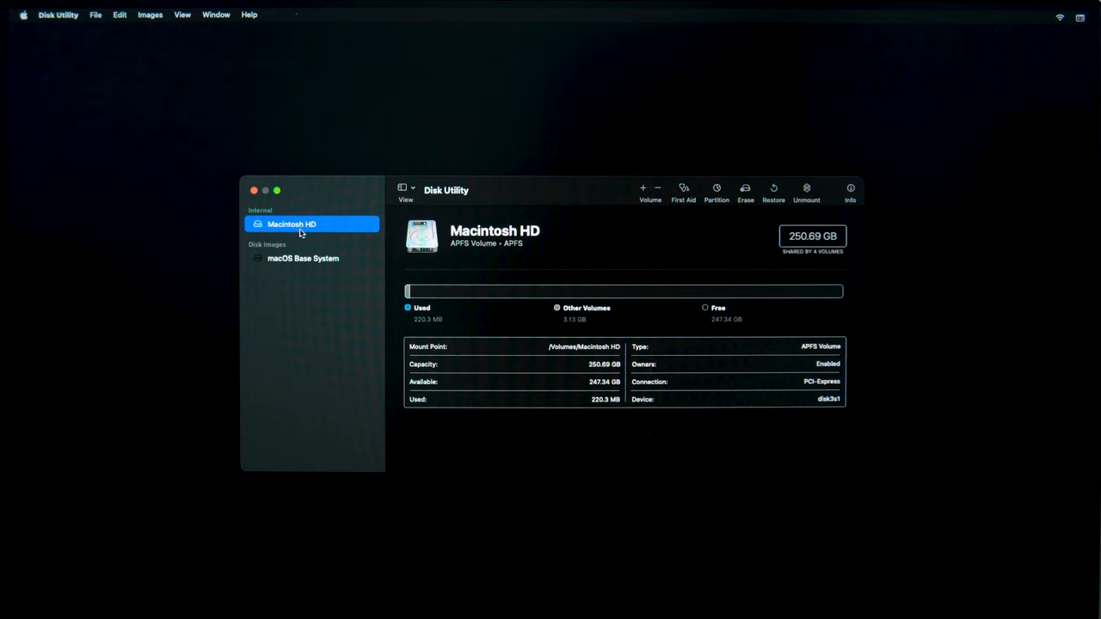
{"action": "mouse_move", "coordinate": [312, 232]}
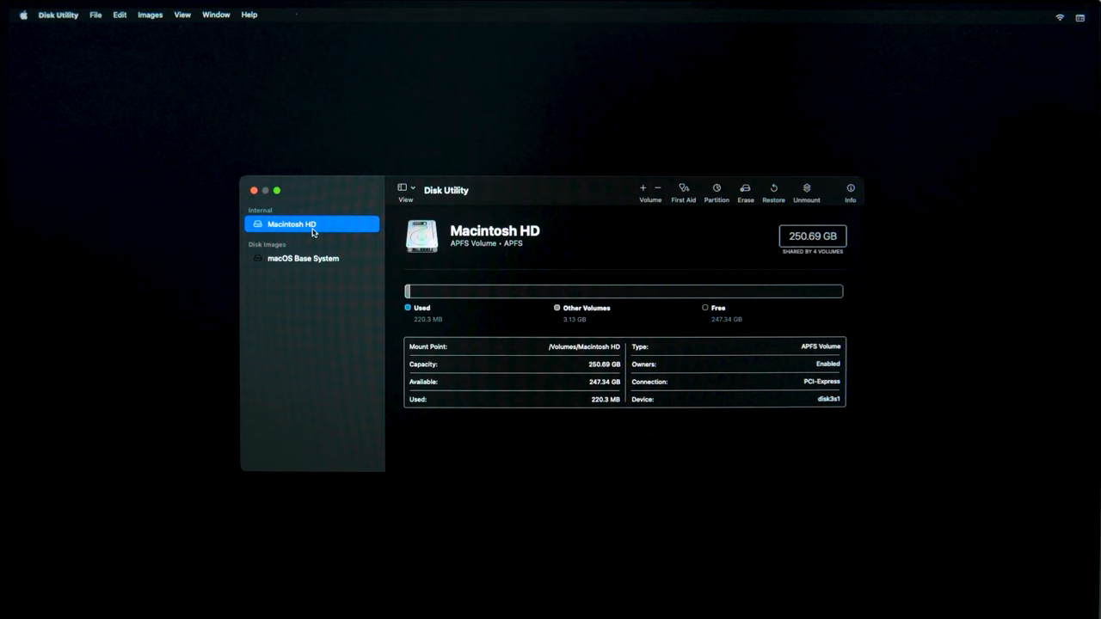
{"action": "mouse_move", "coordinate": [313, 272]}
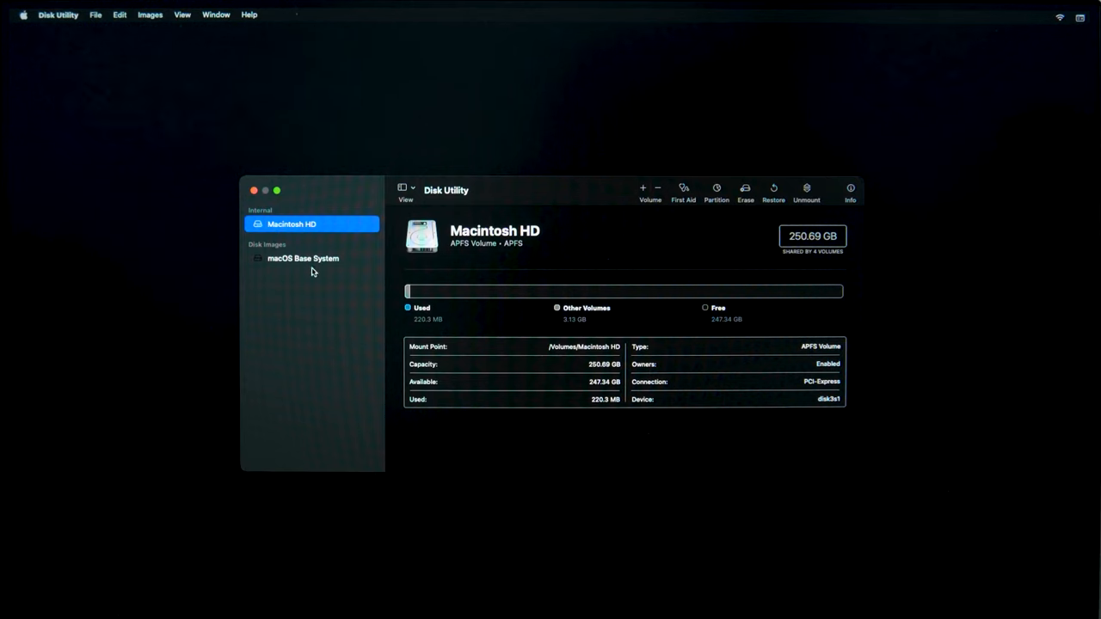
{"action": "left_click", "coordinate": [303, 258]}
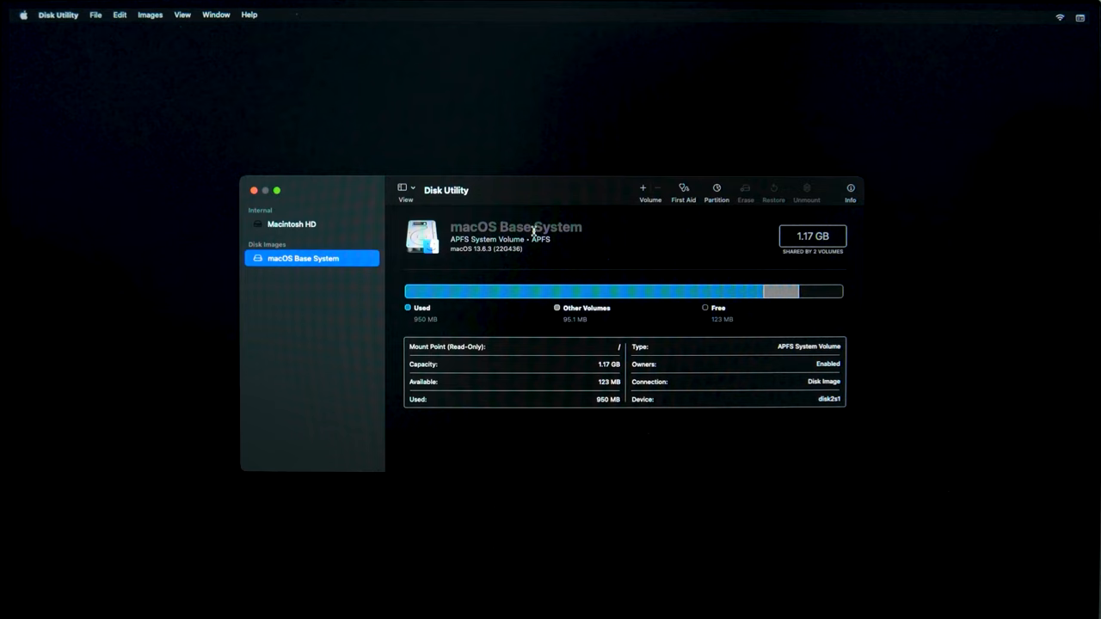
{"action": "mouse_move", "coordinate": [518, 260]}
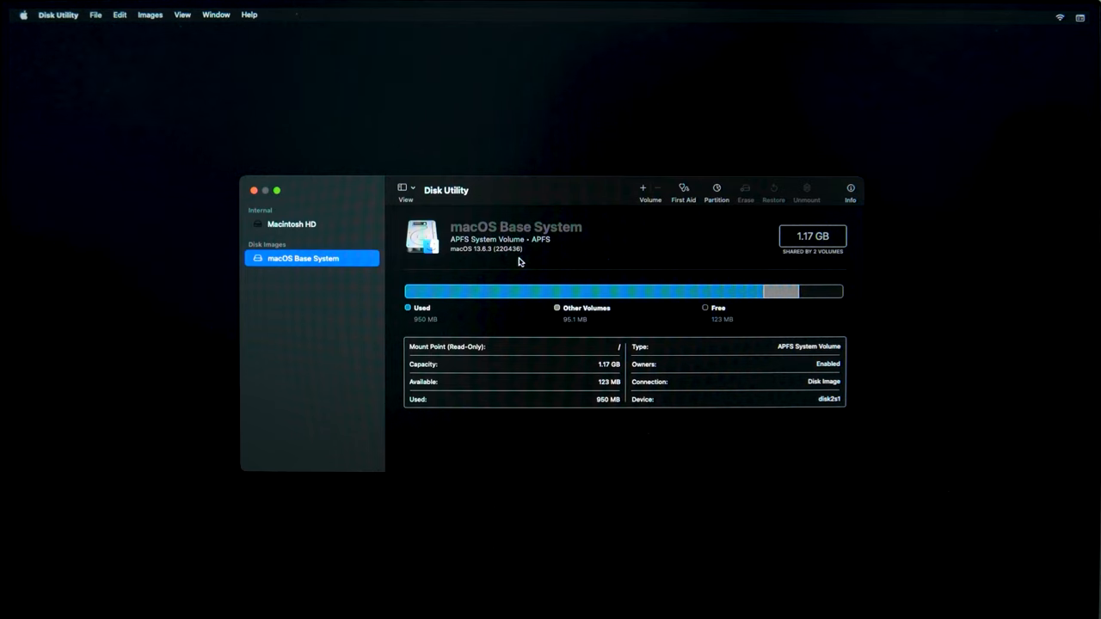
{"action": "left_click", "coordinate": [291, 224]}
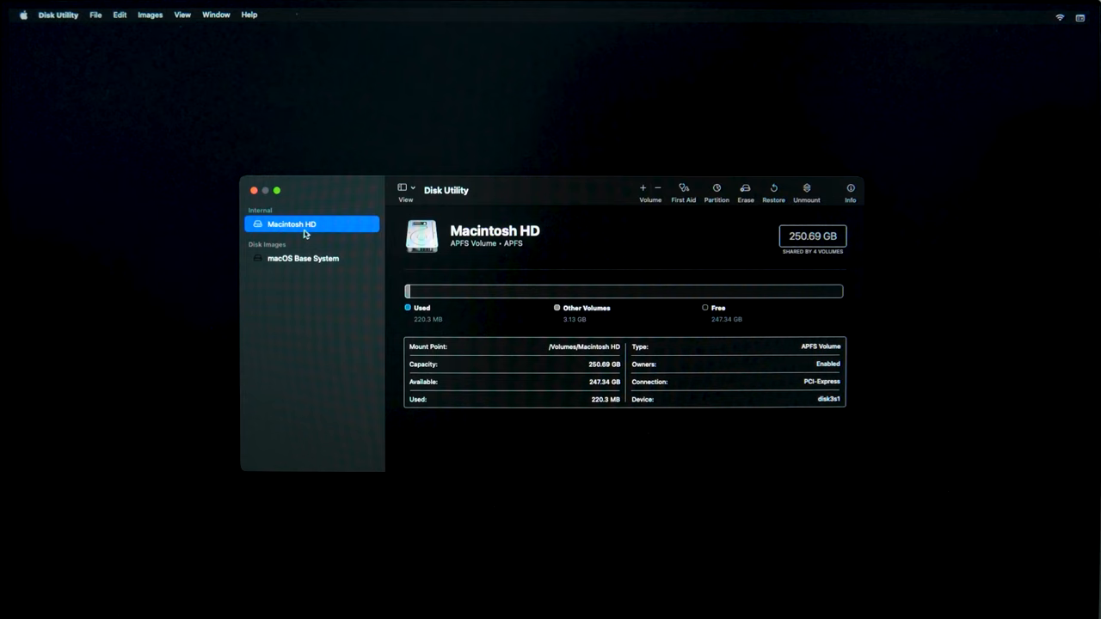
{"action": "mouse_move", "coordinate": [745, 189]}
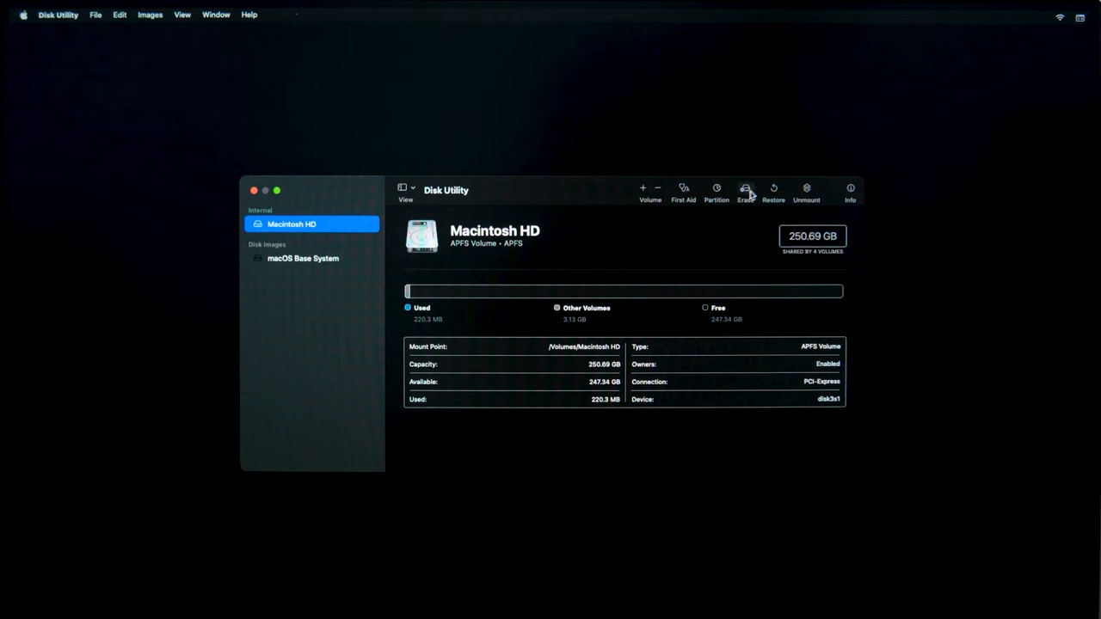
{"action": "left_click", "coordinate": [745, 191]}
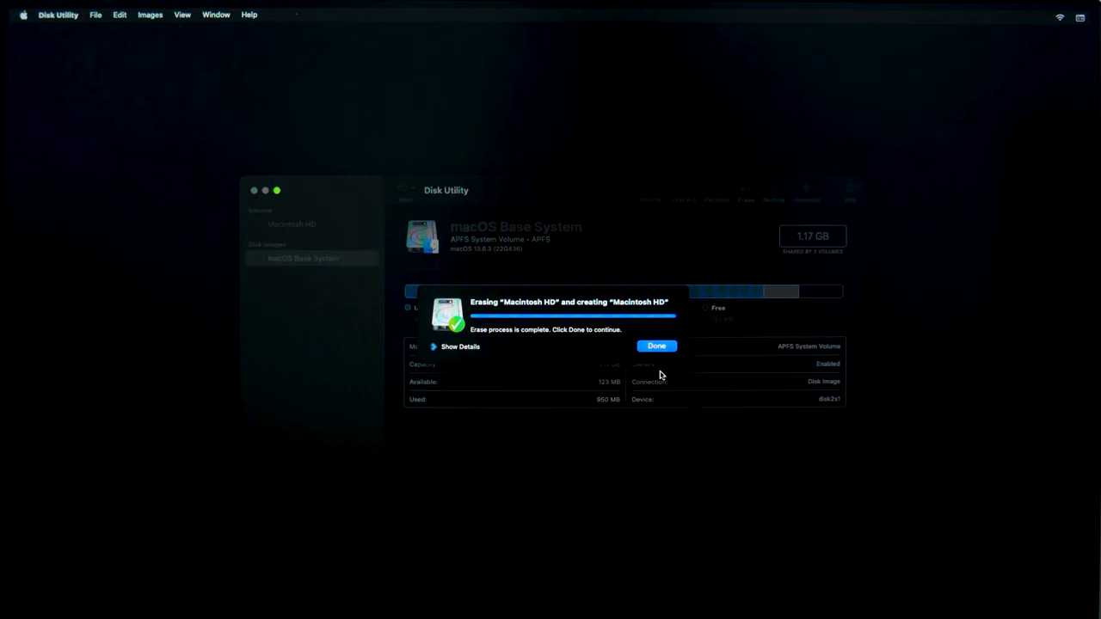
{"action": "left_click", "coordinate": [655, 345]}
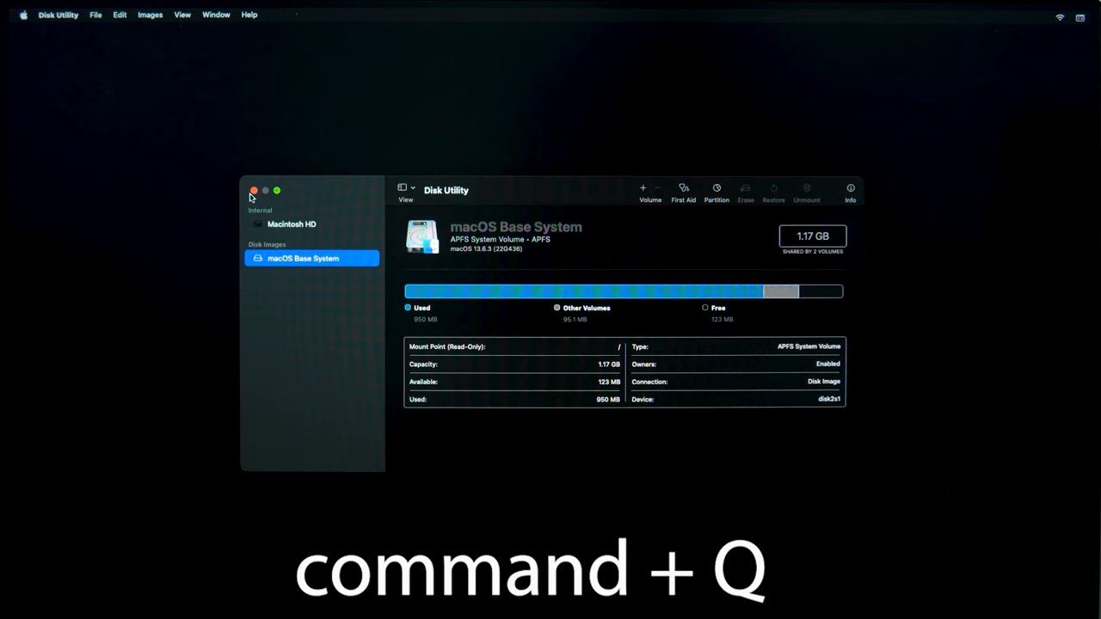
Quit Disk Utility, start Reinstall macOS Ventura, agree to the licence, and target Macintosh HD
{"action": "key", "text": "cmd+q"}
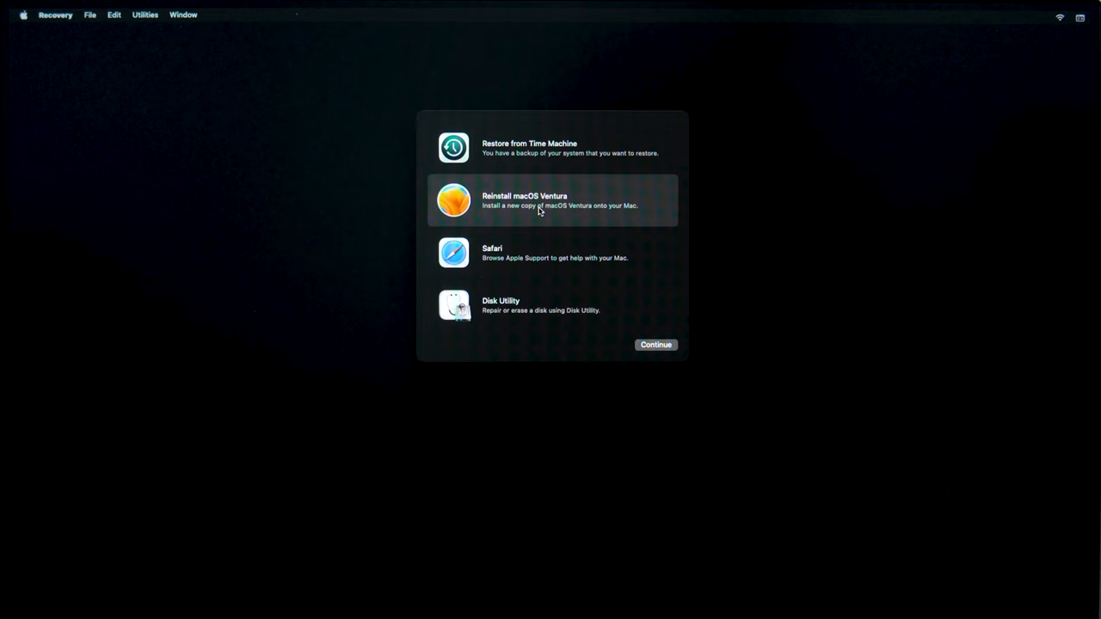
{"action": "mouse_move", "coordinate": [551, 216]}
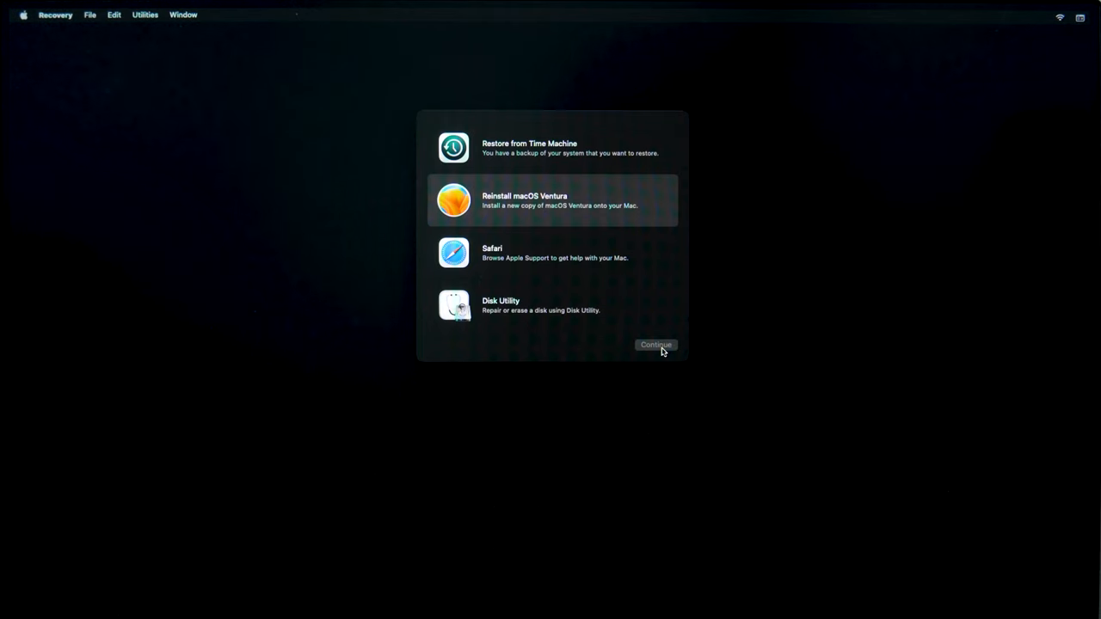
{"action": "left_click", "coordinate": [655, 344]}
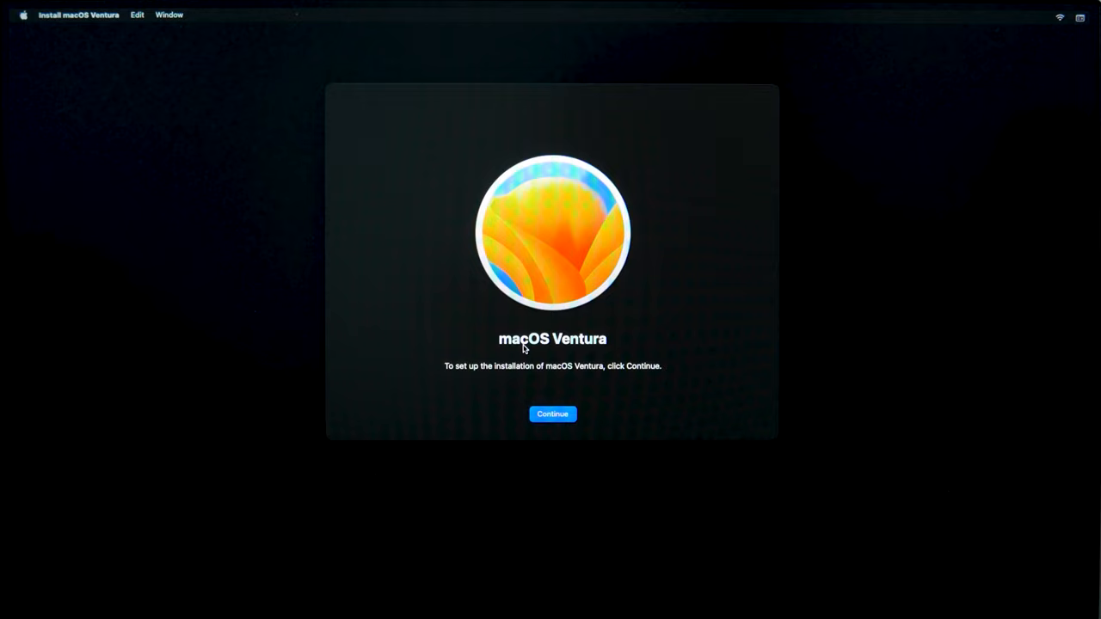
{"action": "left_click", "coordinate": [552, 414]}
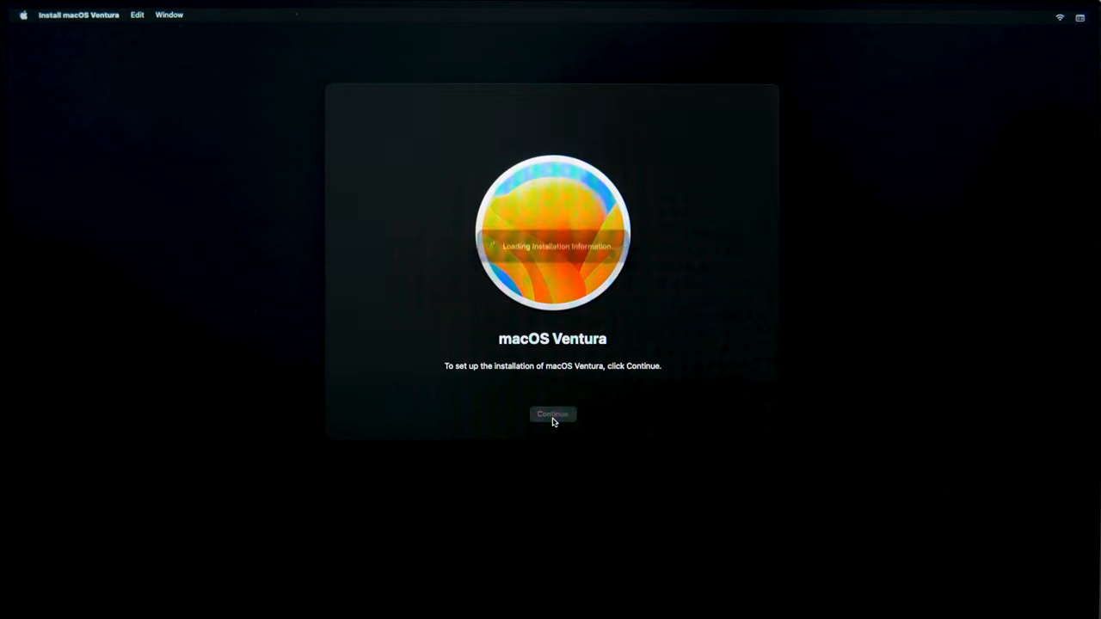
{"action": "left_click", "coordinate": [552, 413]}
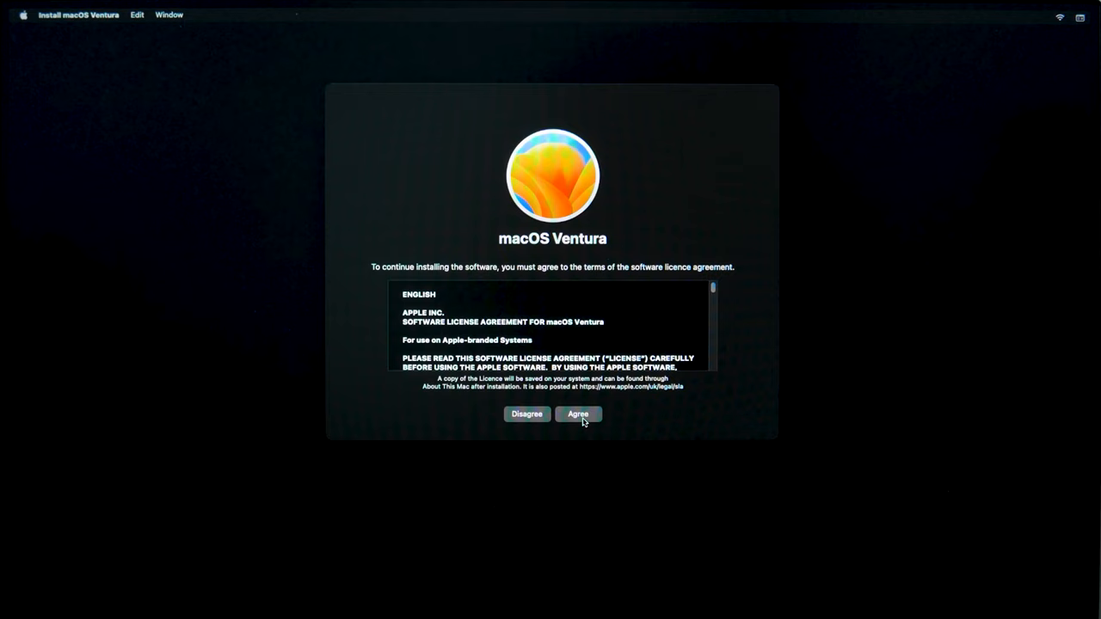
{"action": "left_click", "coordinate": [577, 414]}
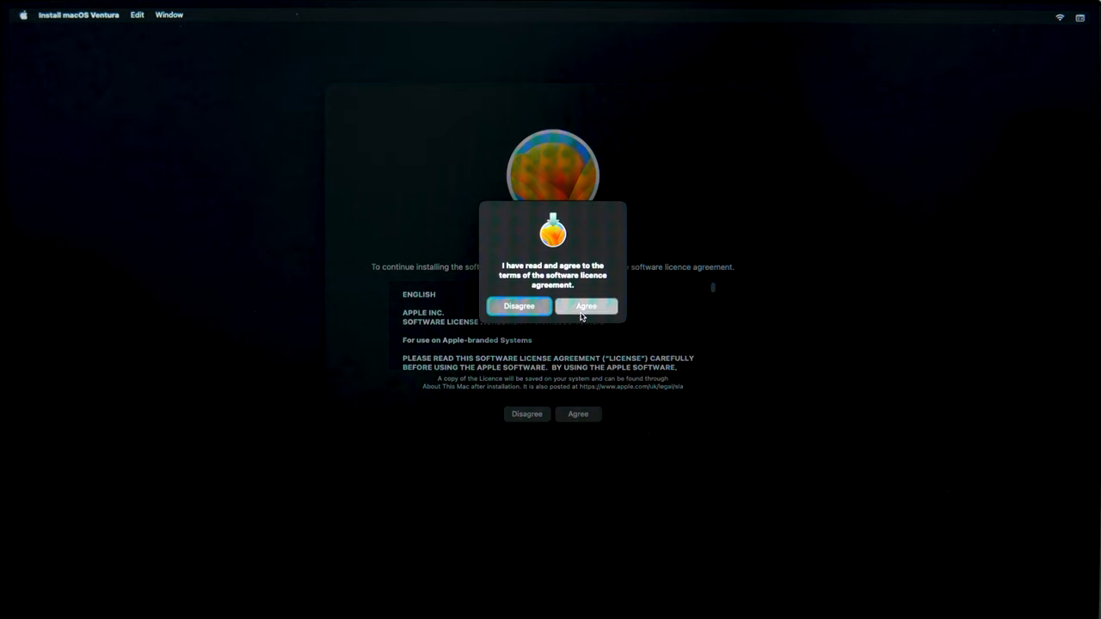
{"action": "left_click", "coordinate": [585, 305]}
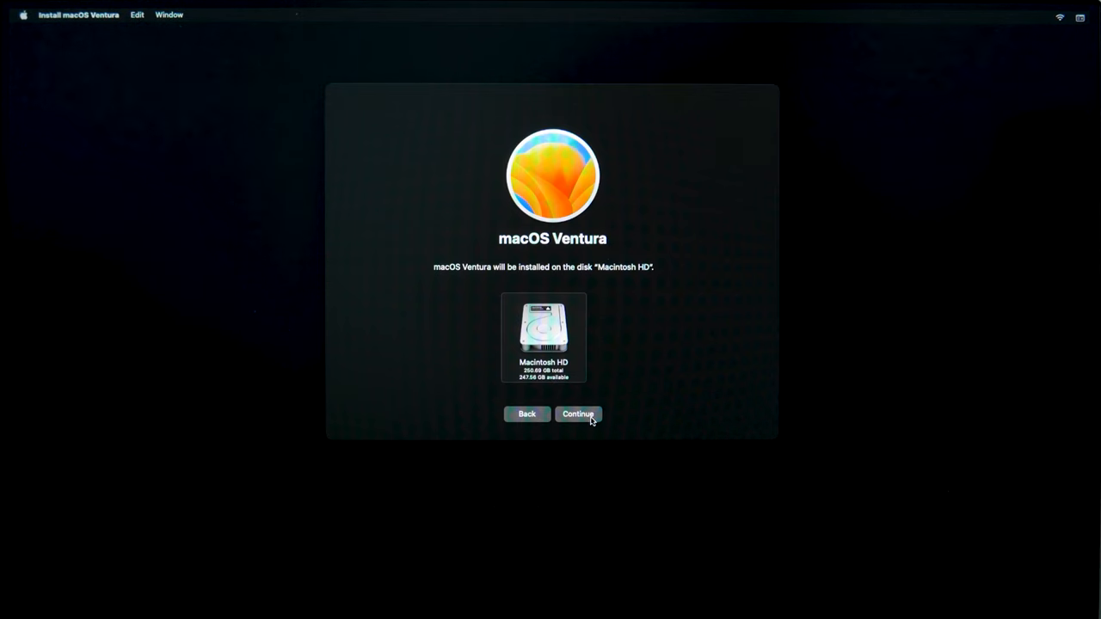
{"action": "left_click", "coordinate": [578, 413]}
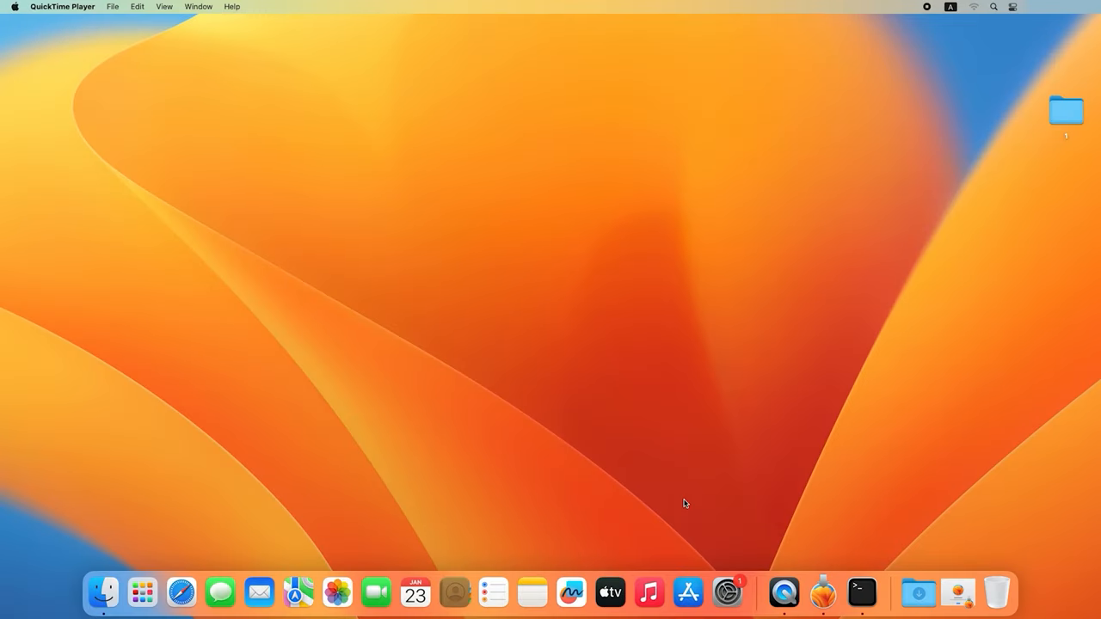
{"action": "mouse_move", "coordinate": [727, 591]}
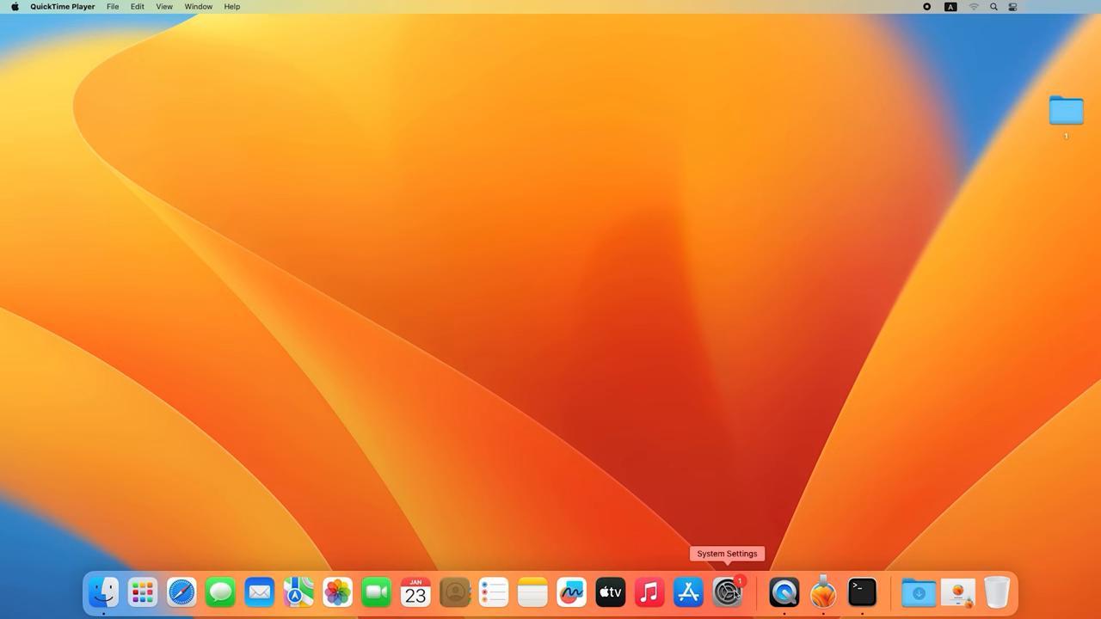
Open System Settings > General > Transfer or Reset and choose Erase All Content and Settings
{"action": "left_click", "coordinate": [727, 592]}
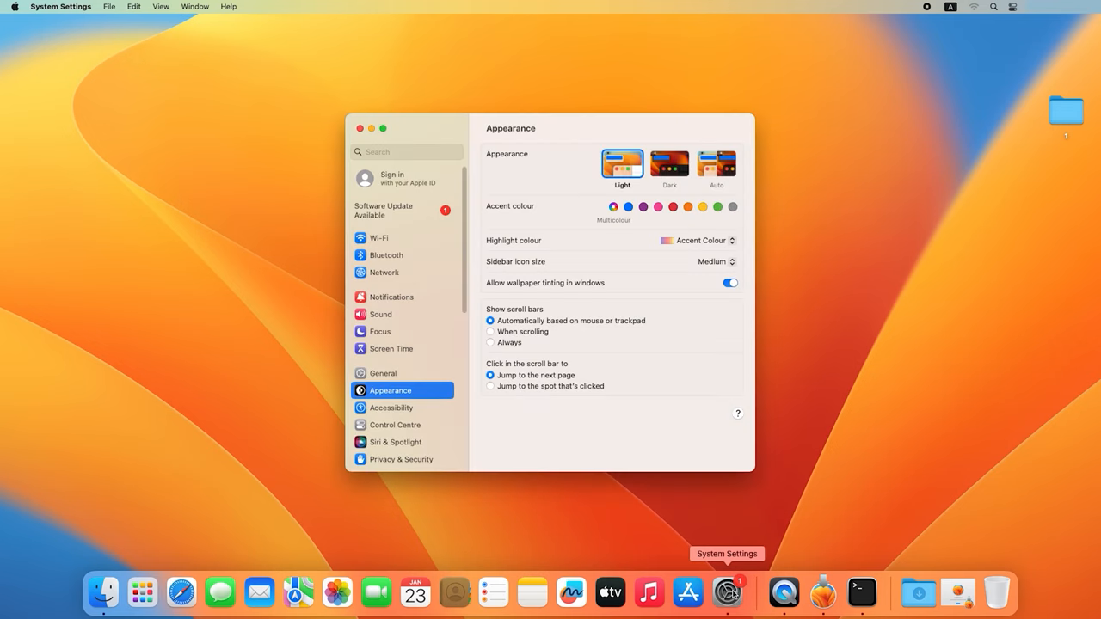
{"action": "mouse_move", "coordinate": [404, 379]}
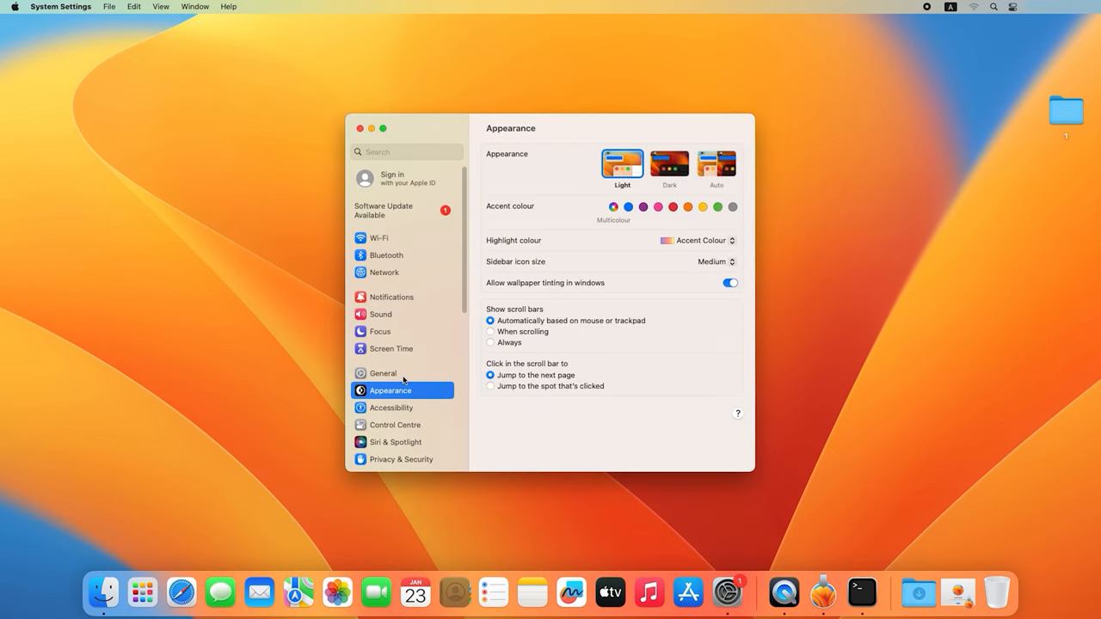
{"action": "left_click", "coordinate": [382, 372]}
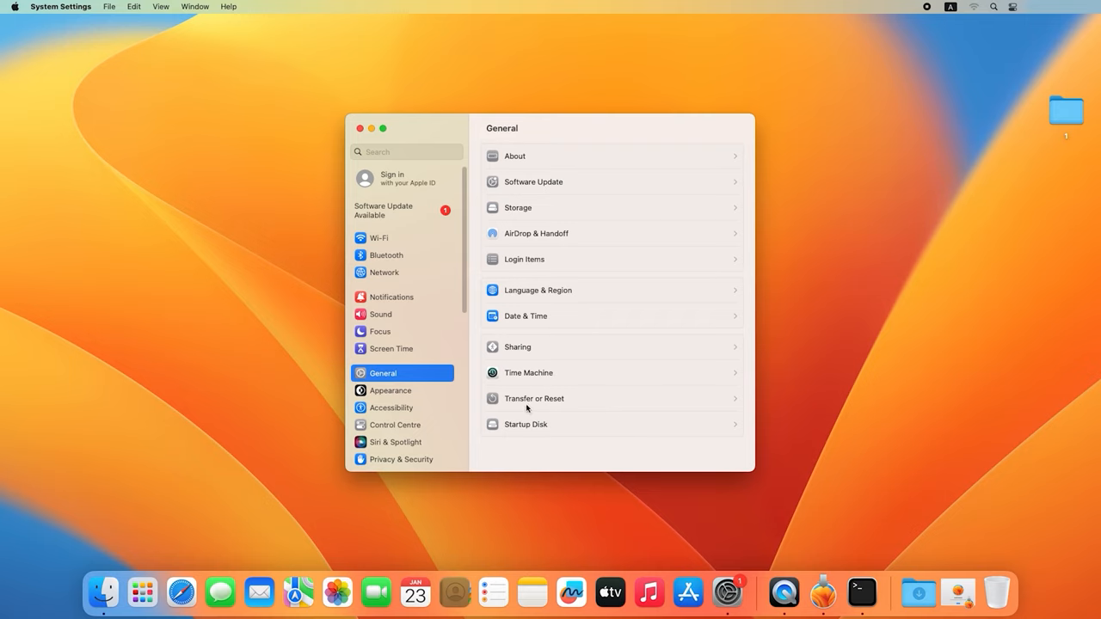
{"action": "mouse_move", "coordinate": [533, 399]}
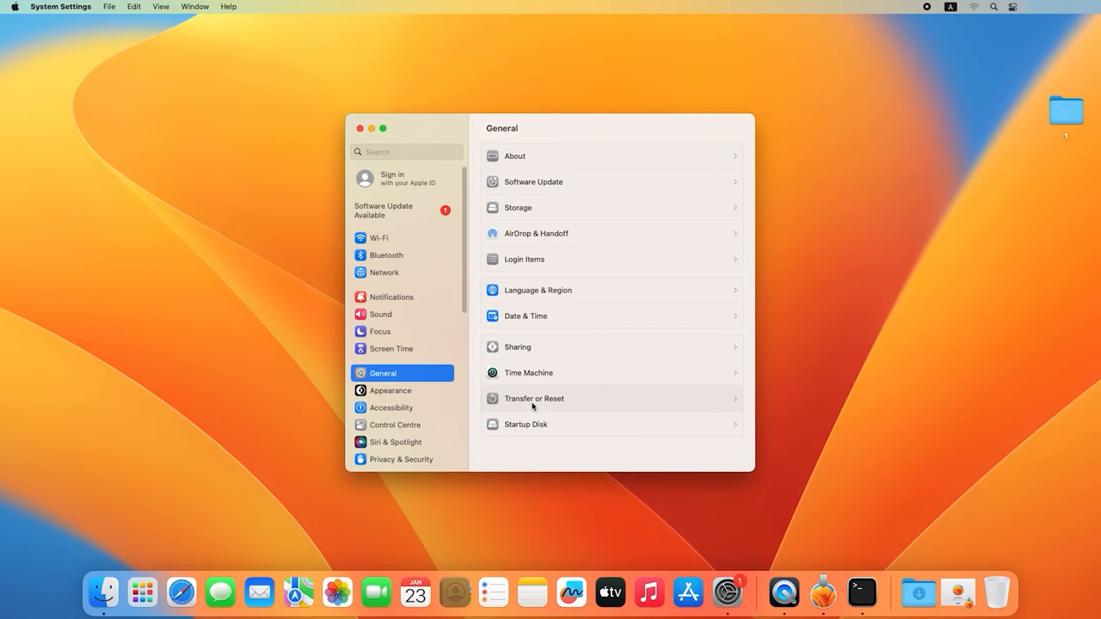
{"action": "left_click", "coordinate": [533, 399]}
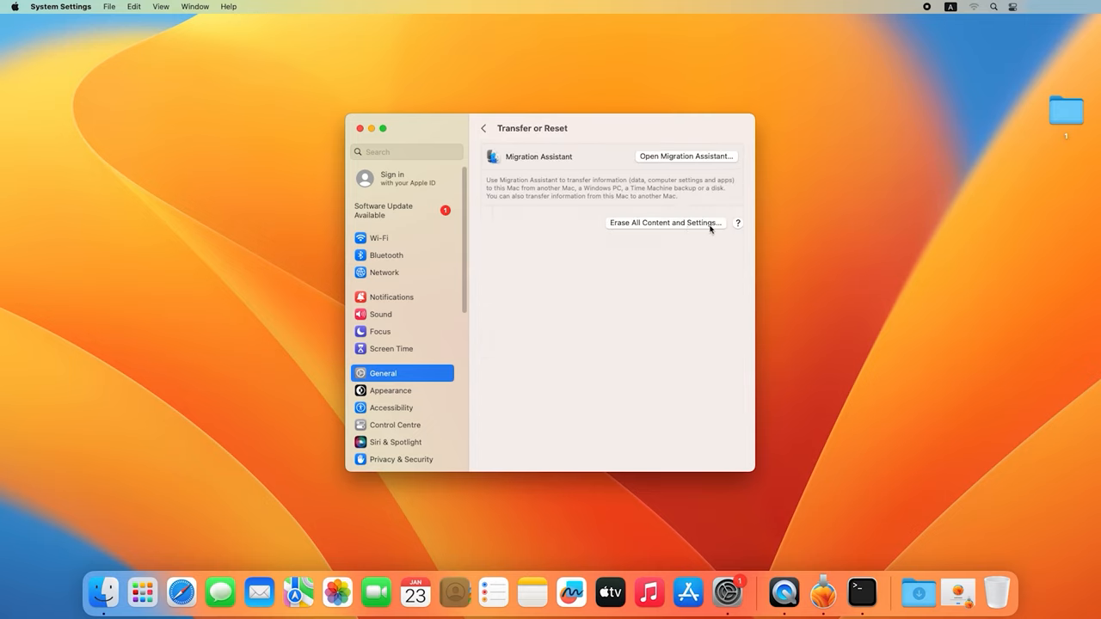
{"action": "left_click", "coordinate": [664, 222]}
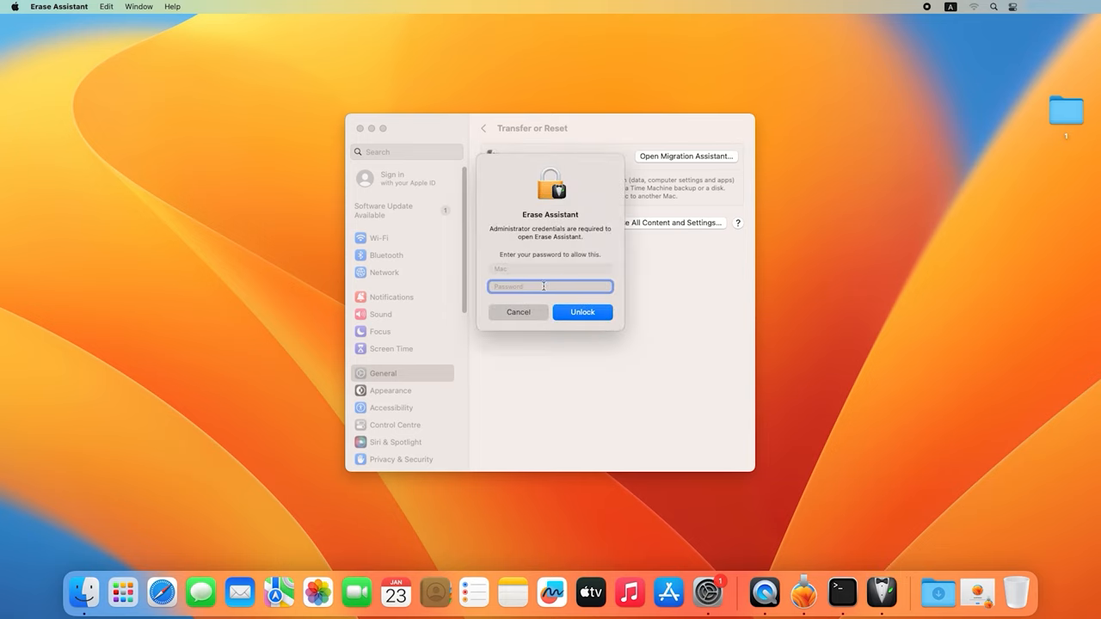
Unlock Erase Assistant with the admin password and confirm Erase All Content & Settings
{"action": "type", "text": "••••"}
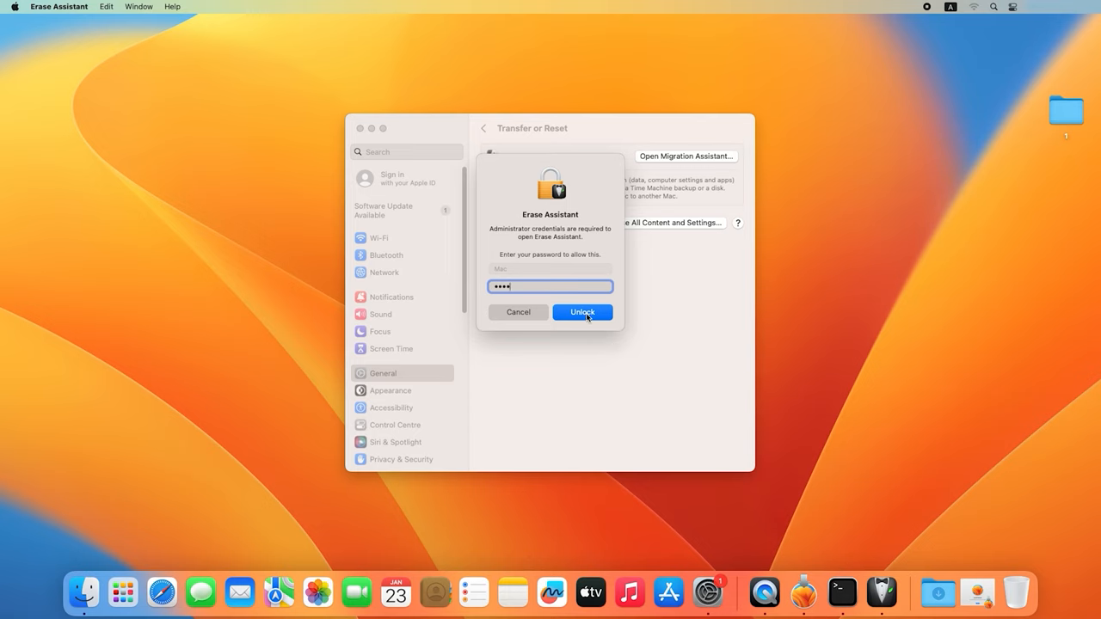
{"action": "left_click", "coordinate": [582, 311]}
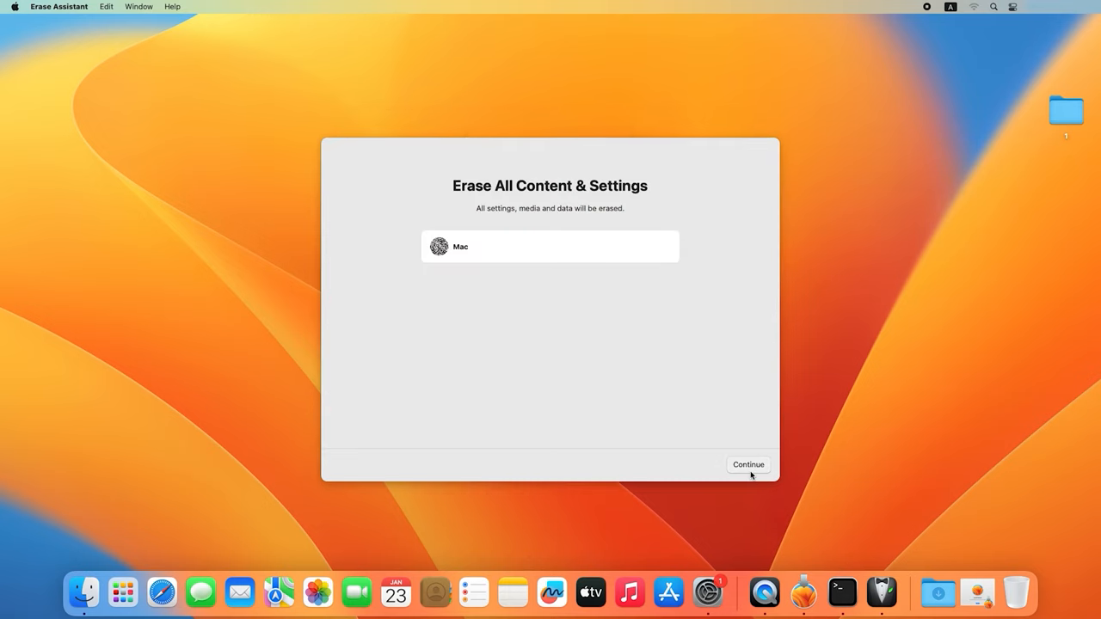
{"action": "left_click", "coordinate": [748, 465]}
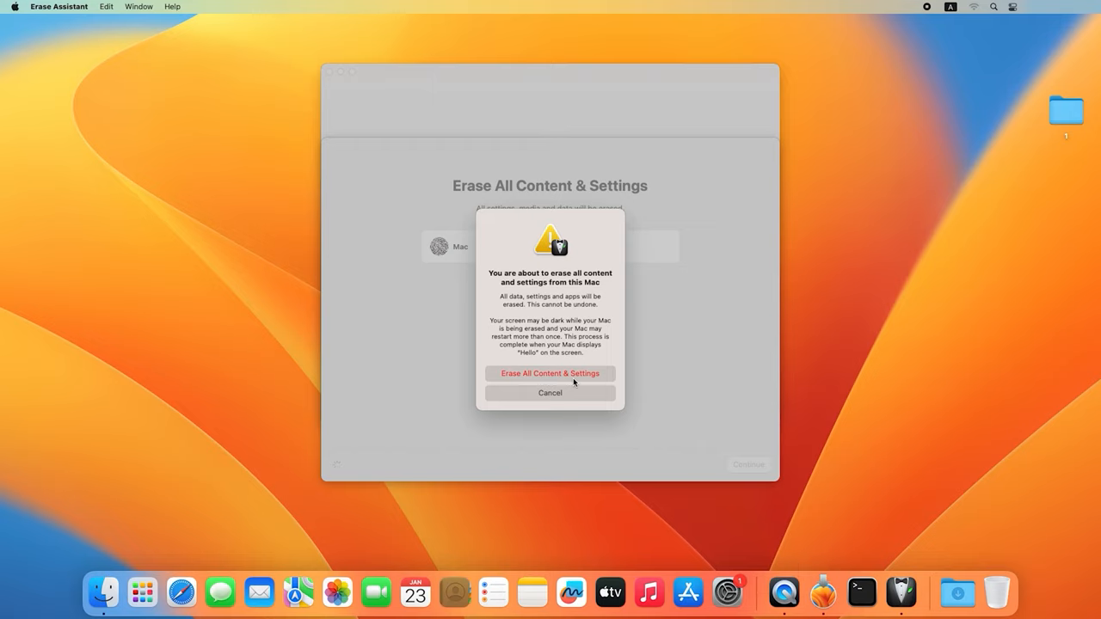
{"action": "left_click", "coordinate": [550, 372]}
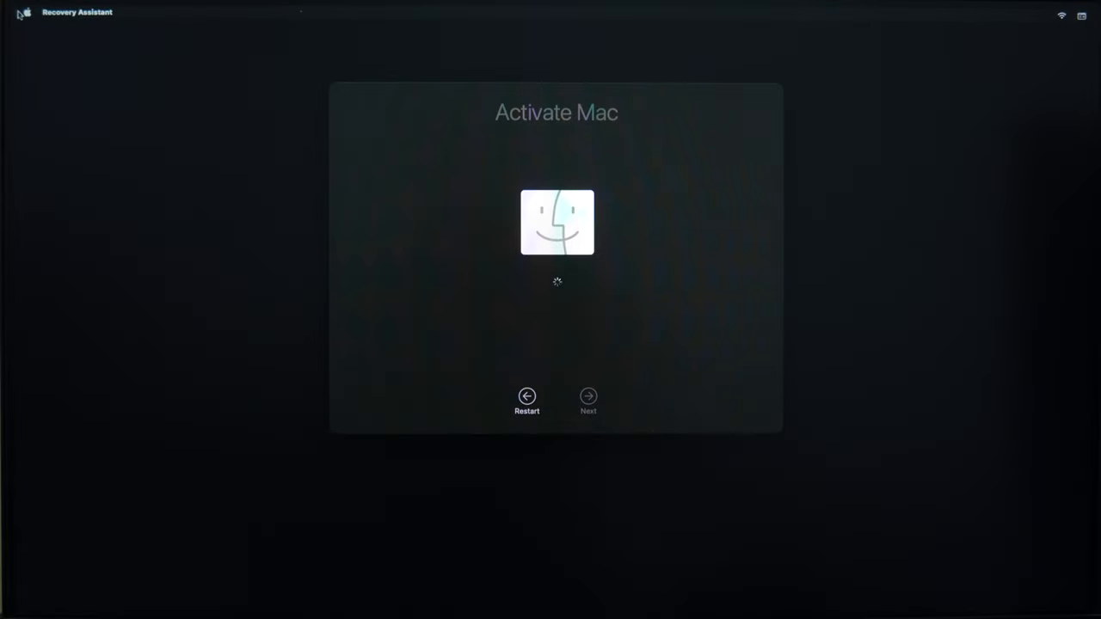